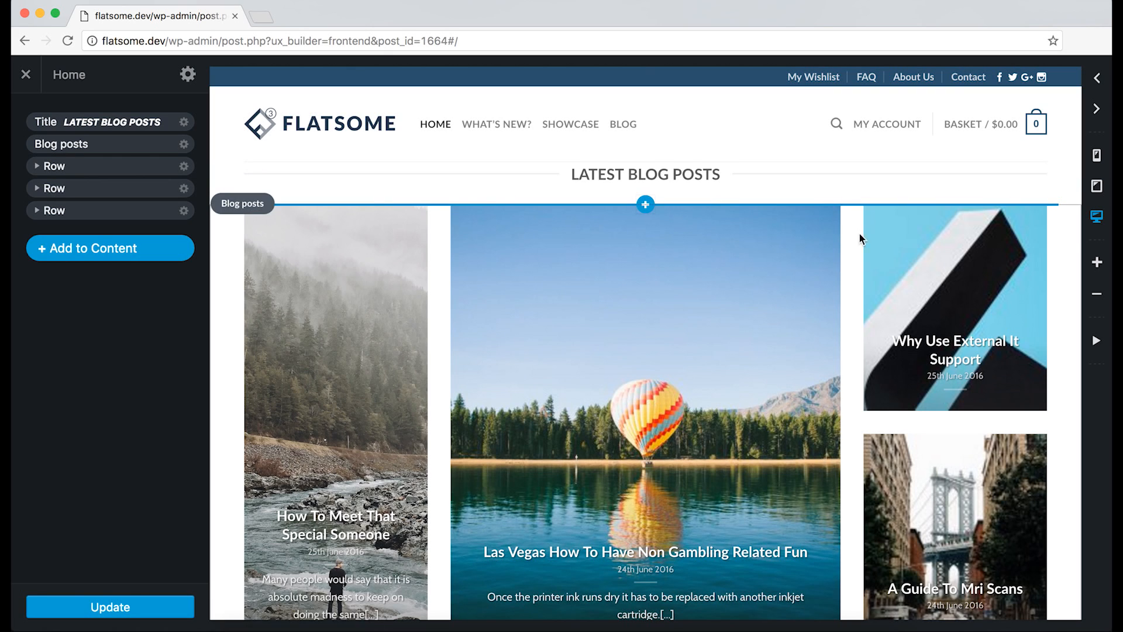
pyautogui.moveTo(1097, 218)
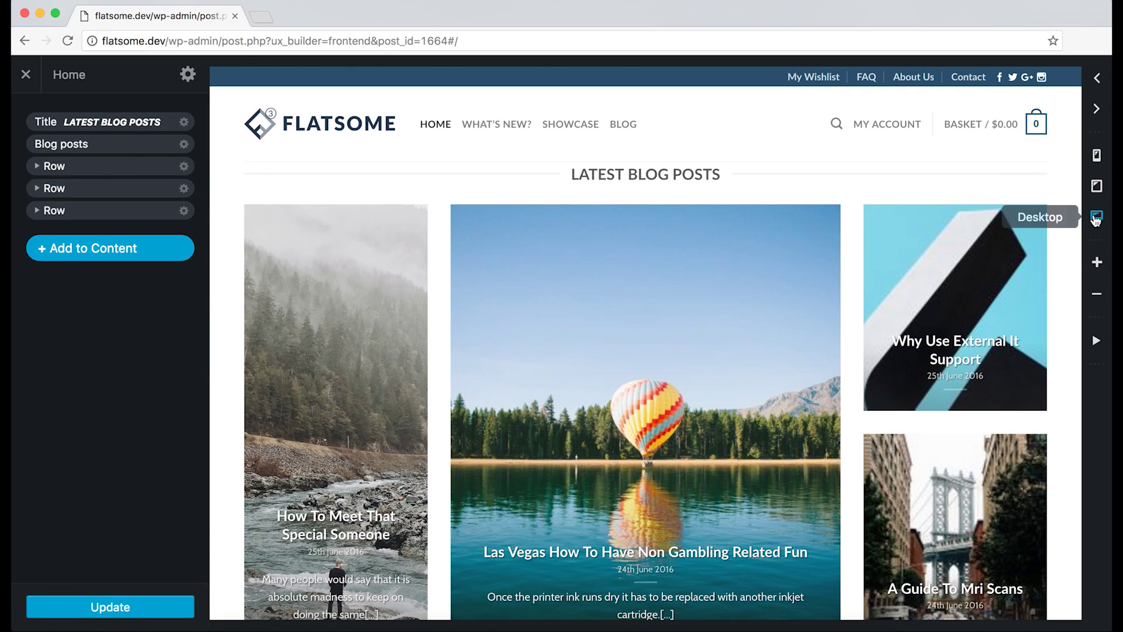
pyautogui.moveTo(1095, 219)
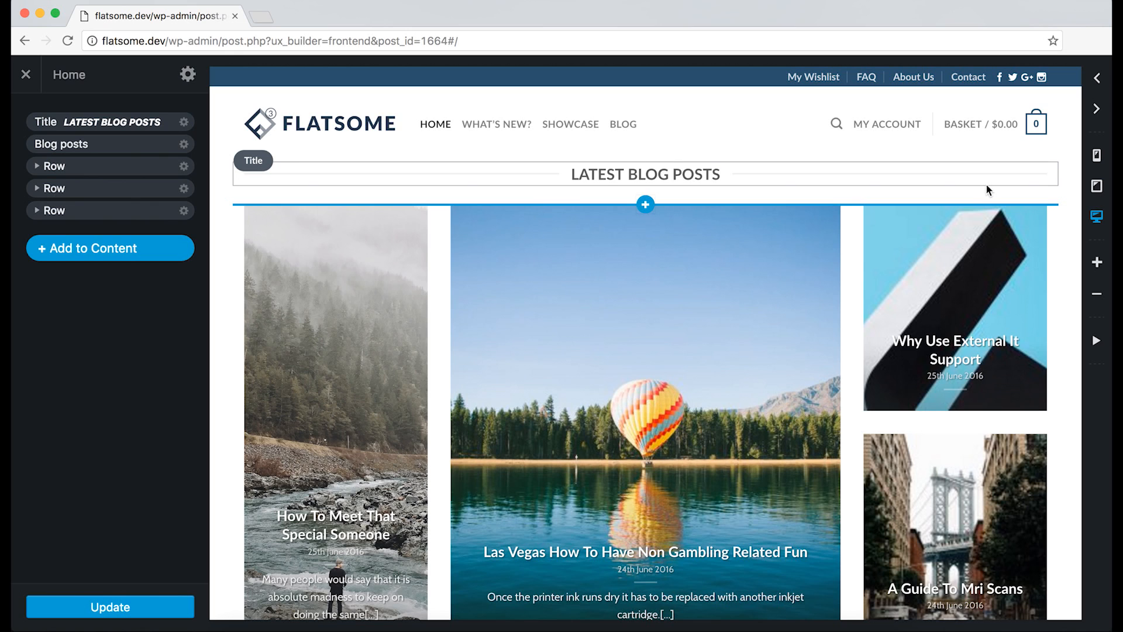
pyautogui.moveTo(979, 190)
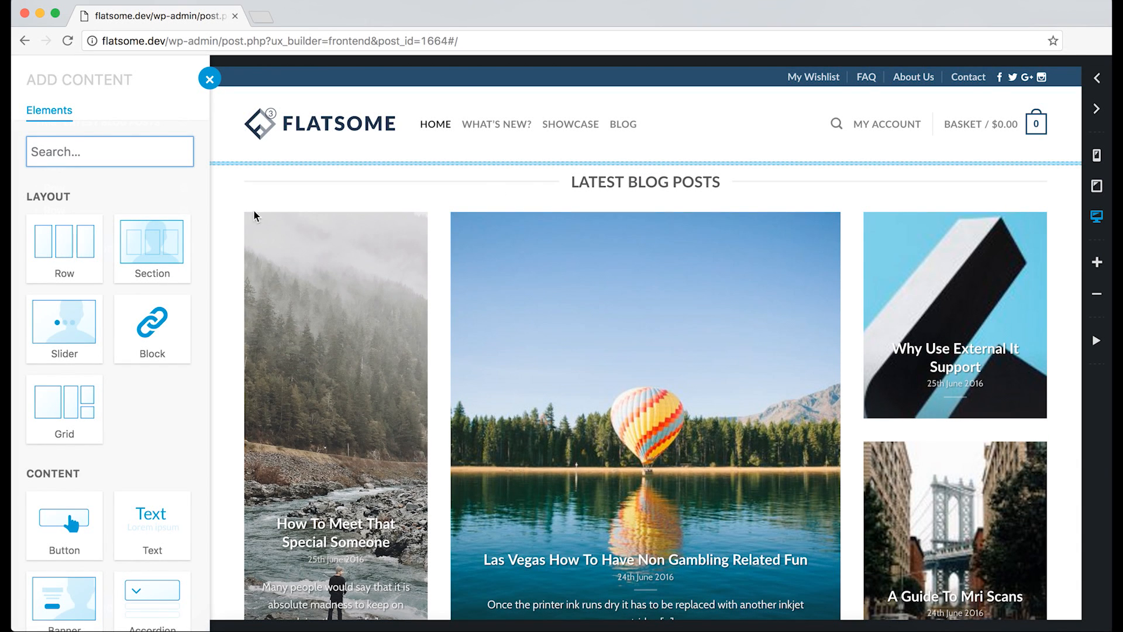
# Insert the Huge Sale banner preset above the Latest Blog Posts title.
pyautogui.scroll(-3)
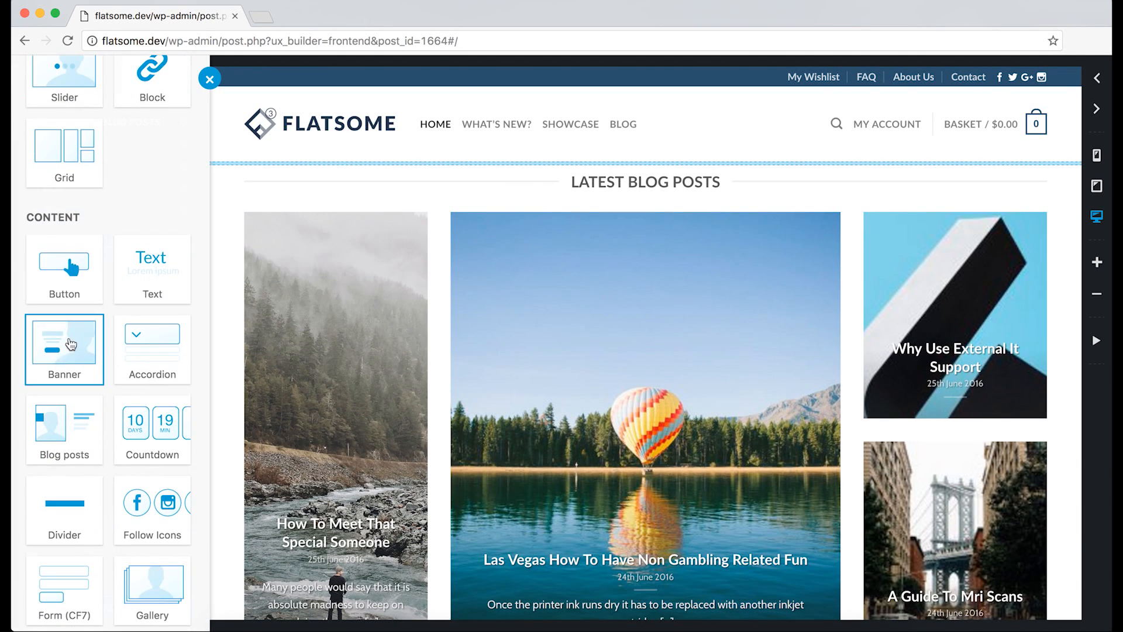
pyautogui.click(64, 348)
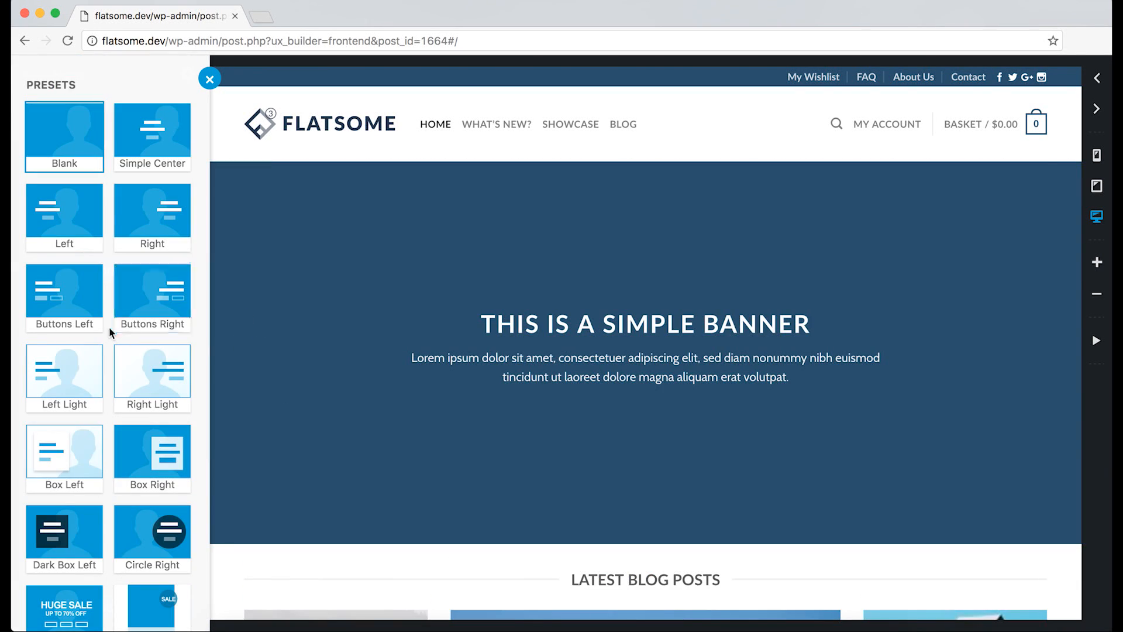
pyautogui.click(63, 430)
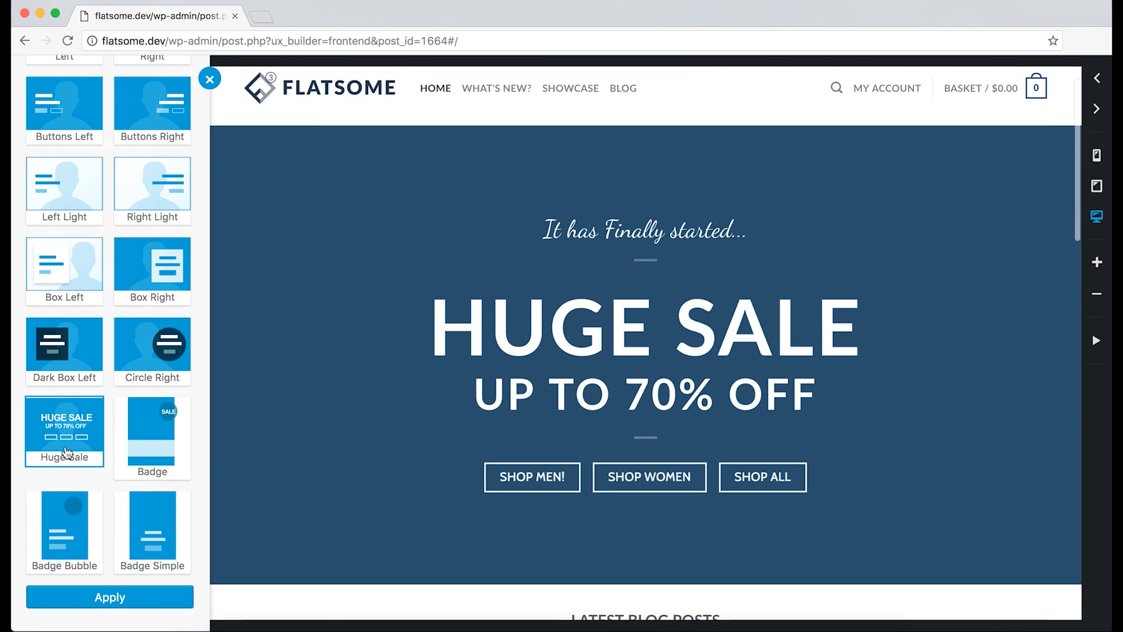
pyautogui.click(109, 596)
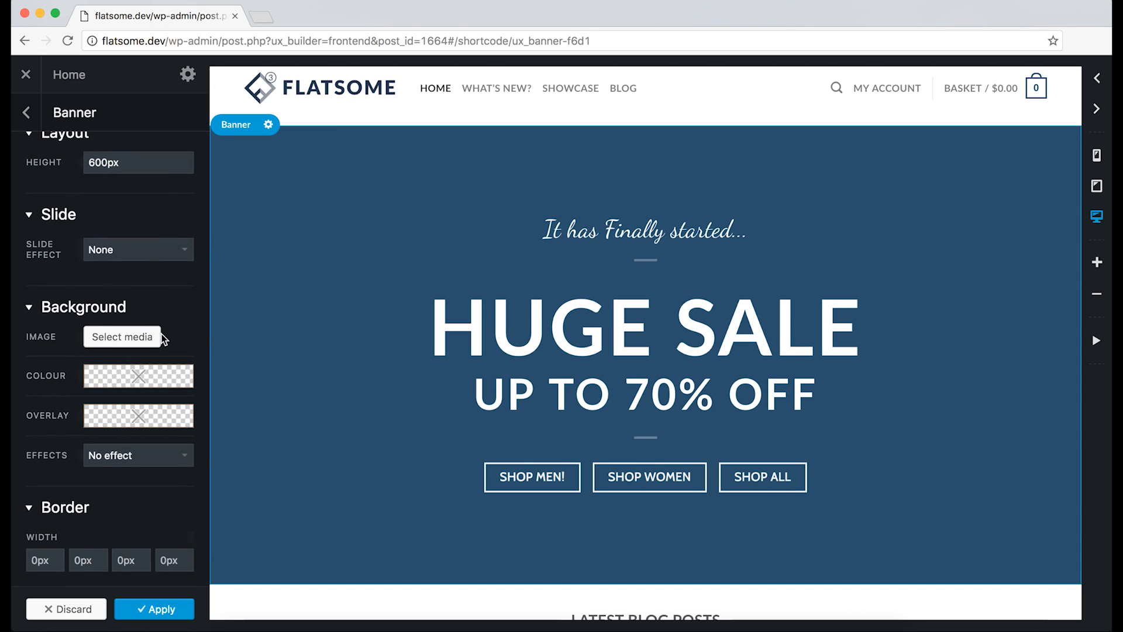
# Use the ocean wave photo as the banner background with a blue colour overlay.
pyautogui.click(121, 337)
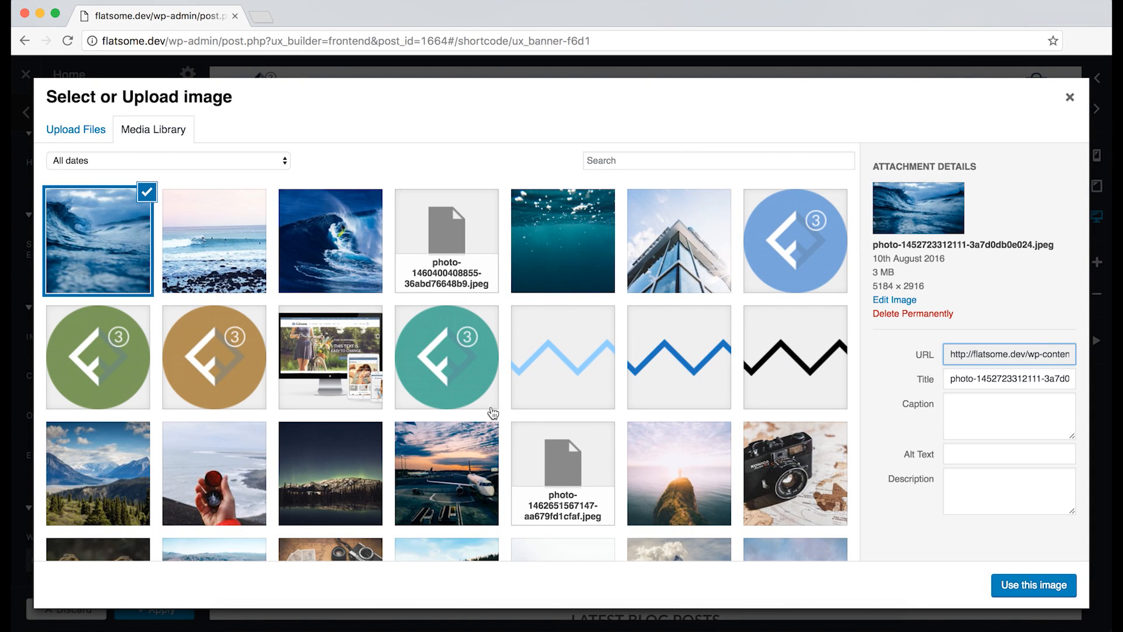
pyautogui.click(1033, 585)
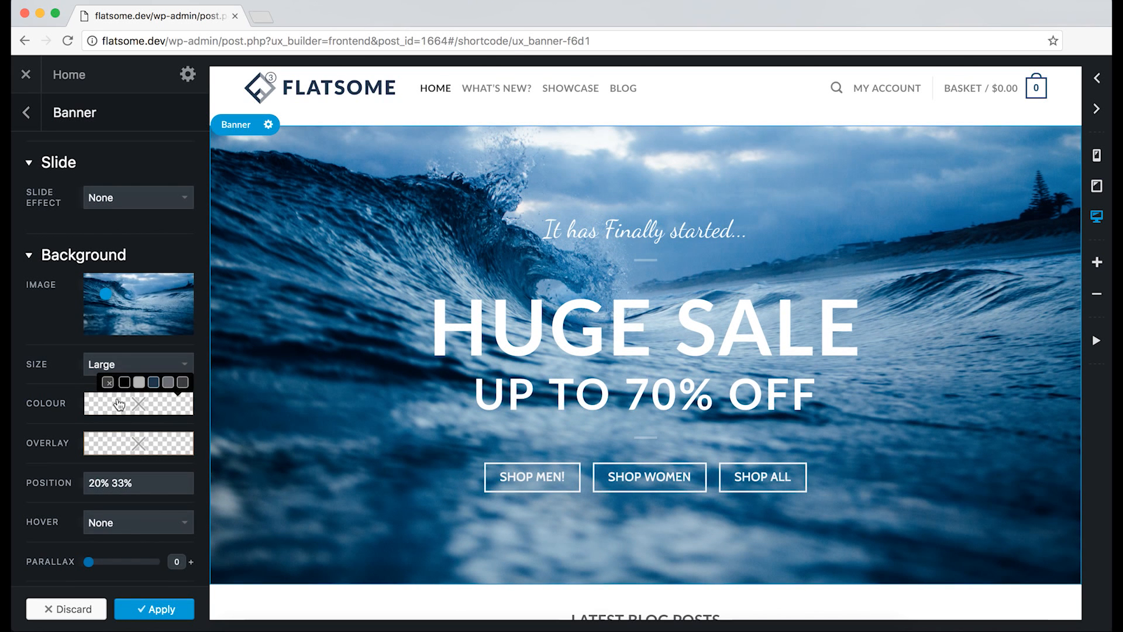
pyautogui.click(137, 443)
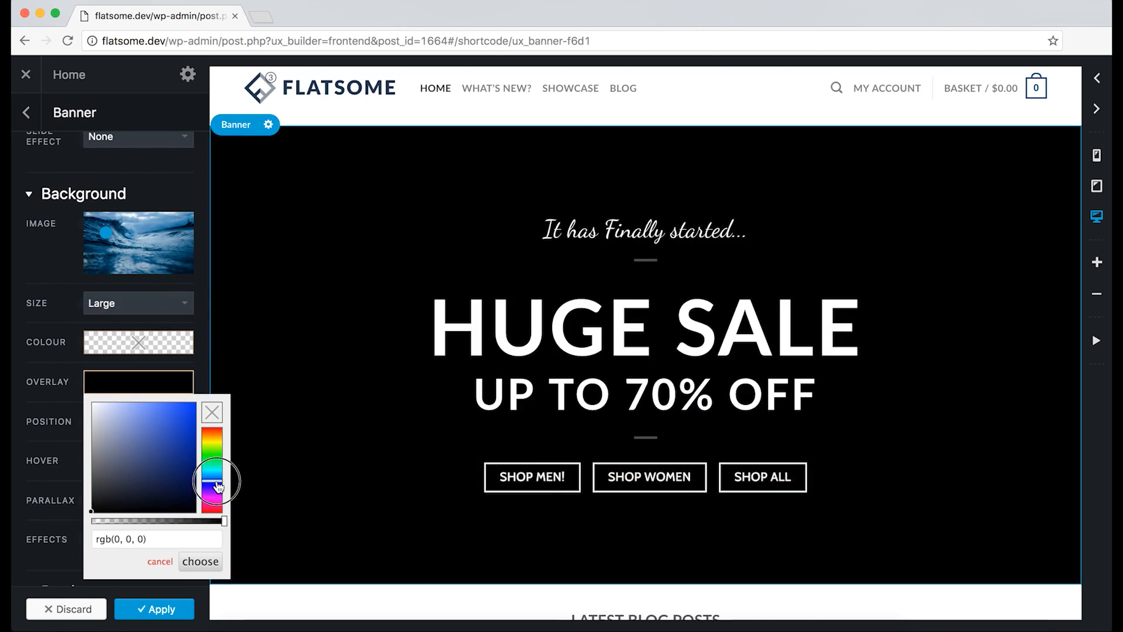
pyautogui.click(165, 447)
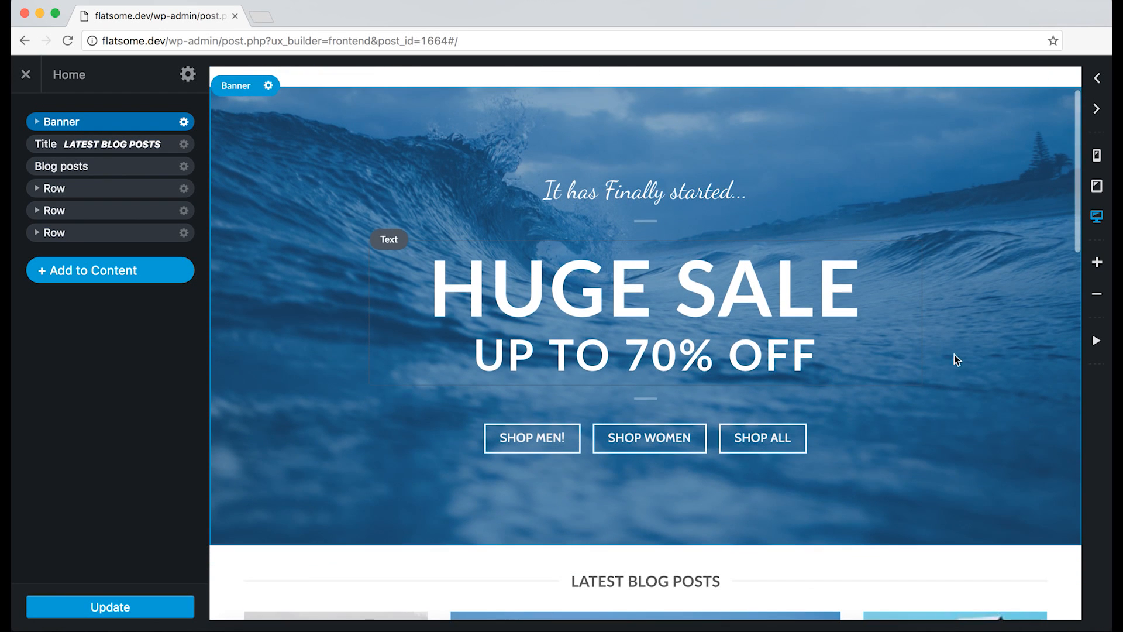
pyautogui.moveTo(793, 192)
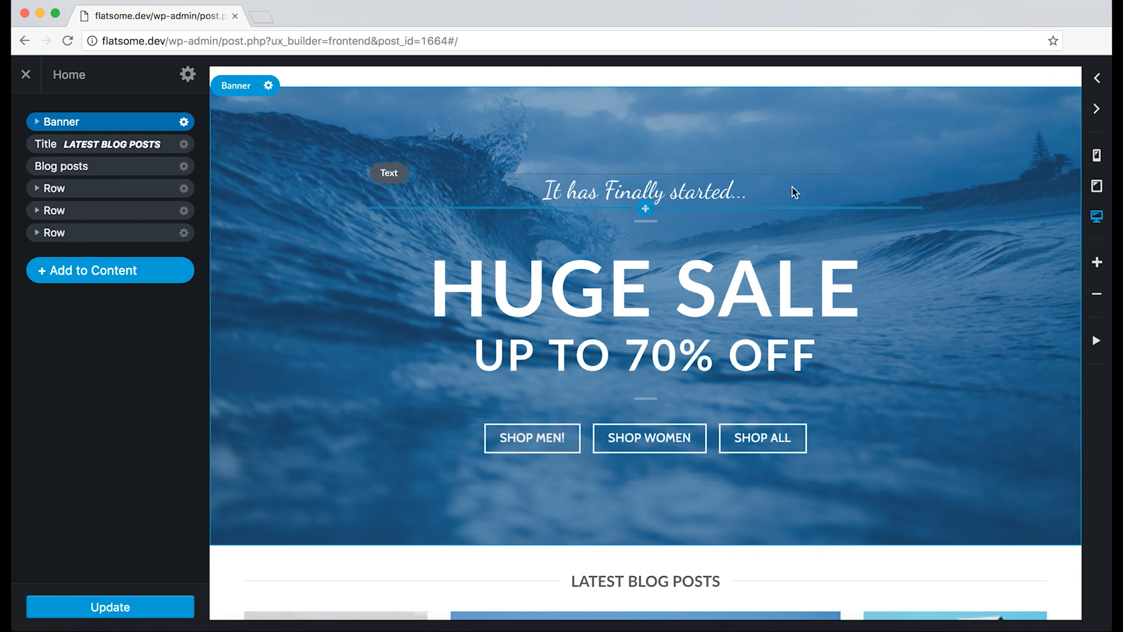
pyautogui.moveTo(1096, 185)
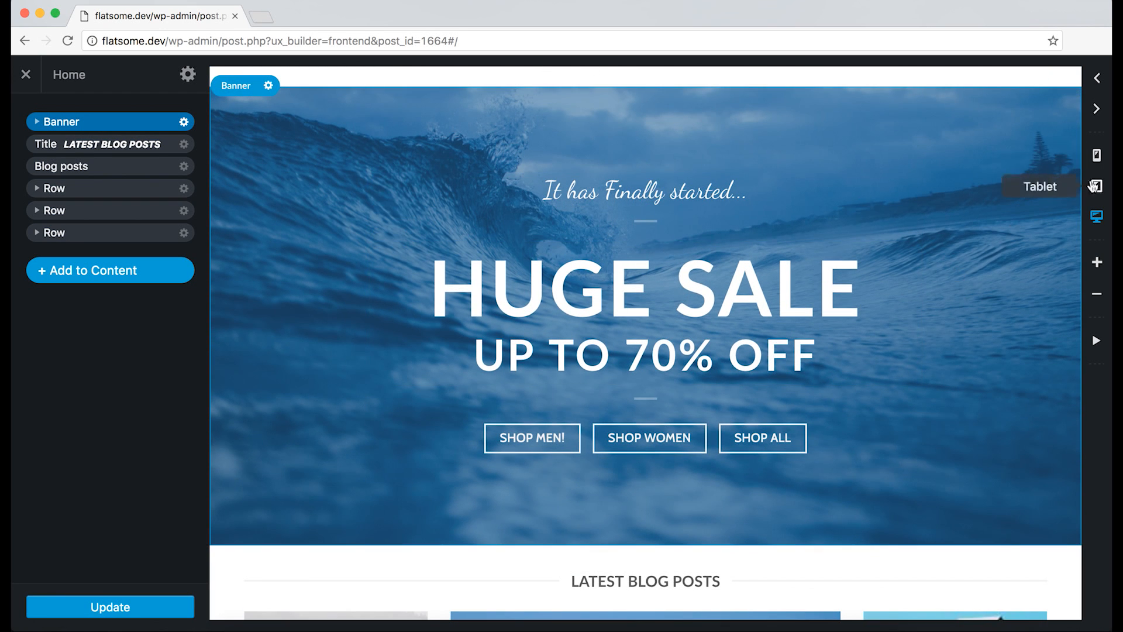
# Open the banner's Text Box settings, then close them back to the layer tree.
pyautogui.click(644, 204)
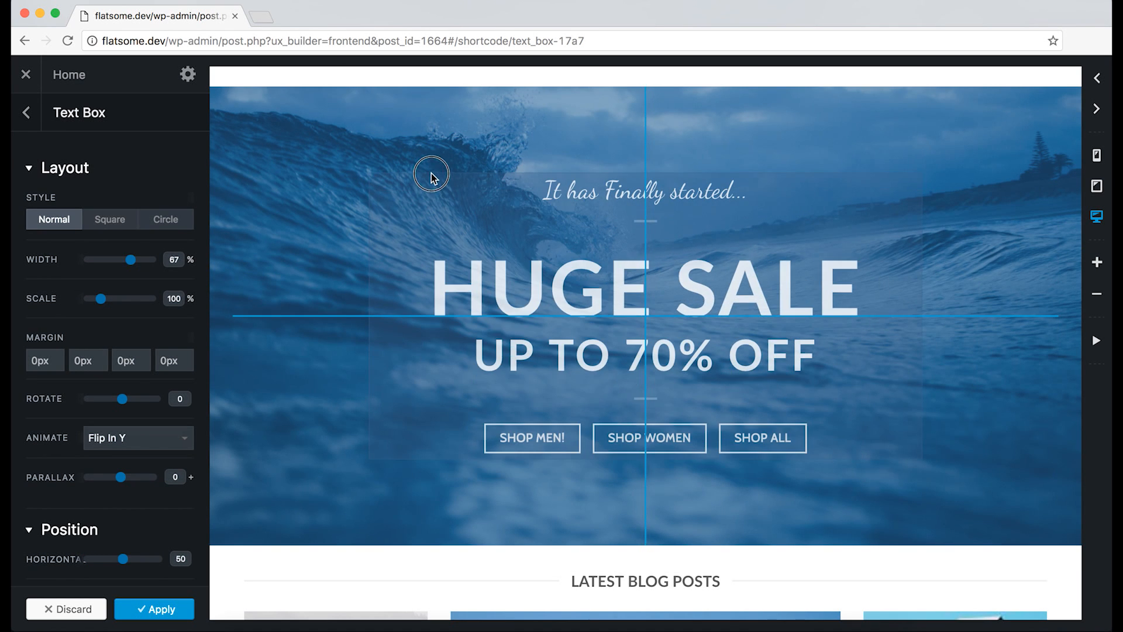
pyautogui.click(26, 112)
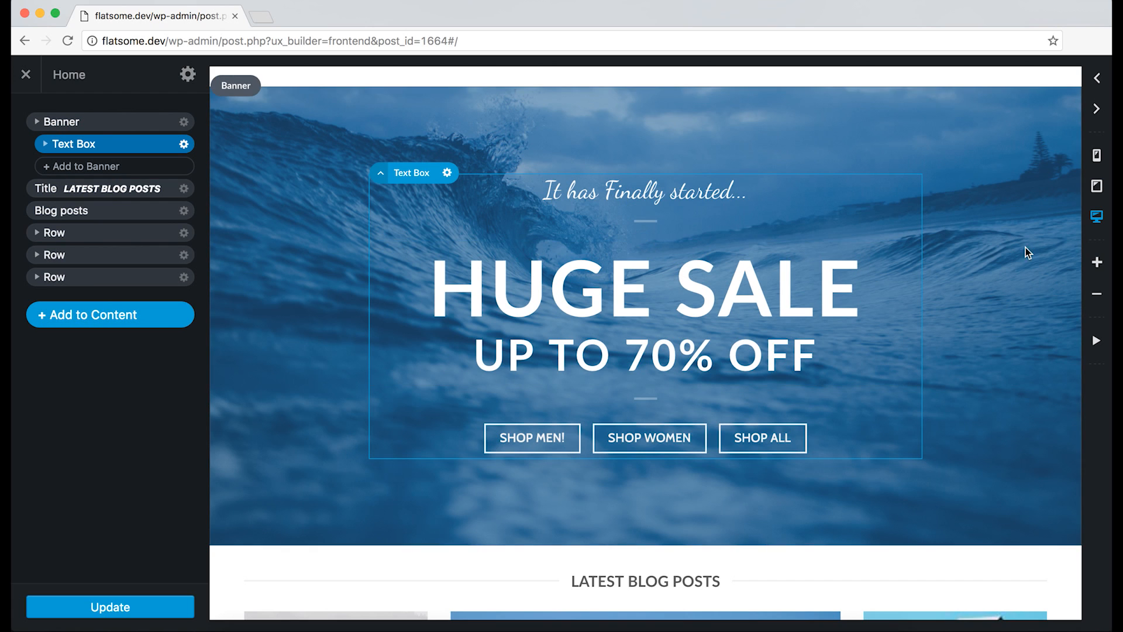
pyautogui.moveTo(1097, 187)
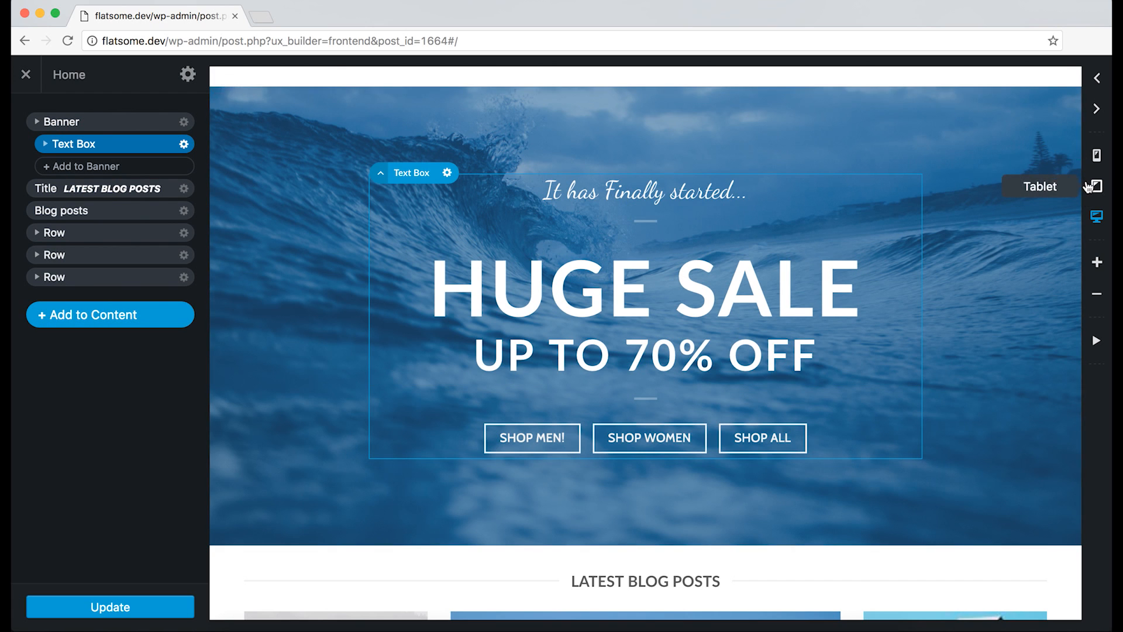
# Preview the banner at tablet width, return to desktop, and reopen the Banner settings.
pyautogui.click(1096, 185)
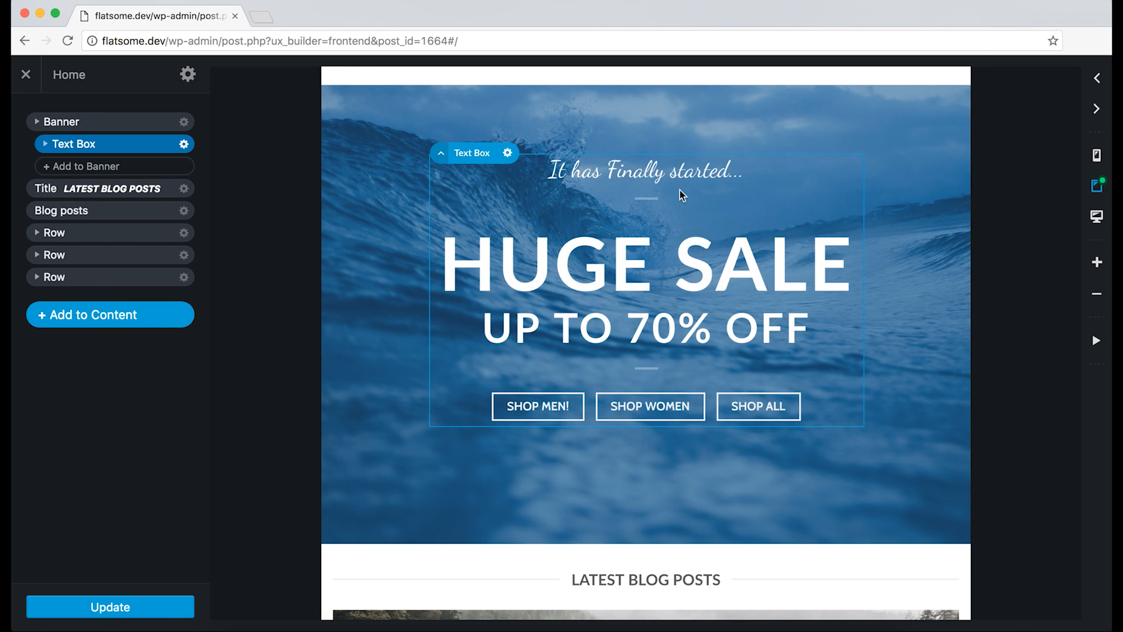
pyautogui.click(1095, 217)
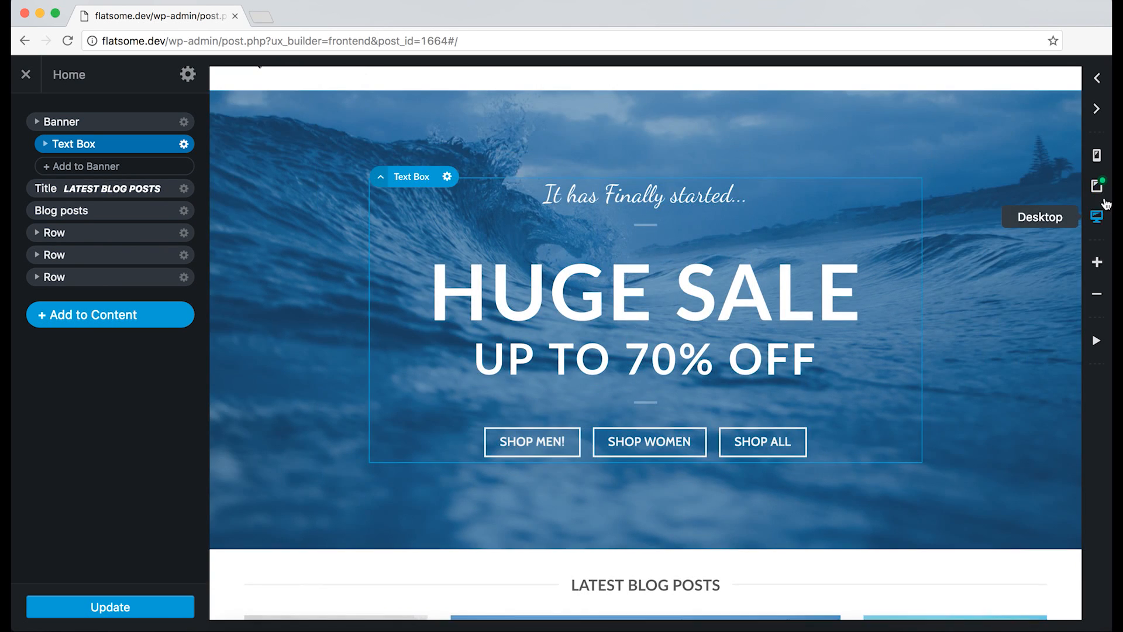
pyautogui.moveTo(1015, 239)
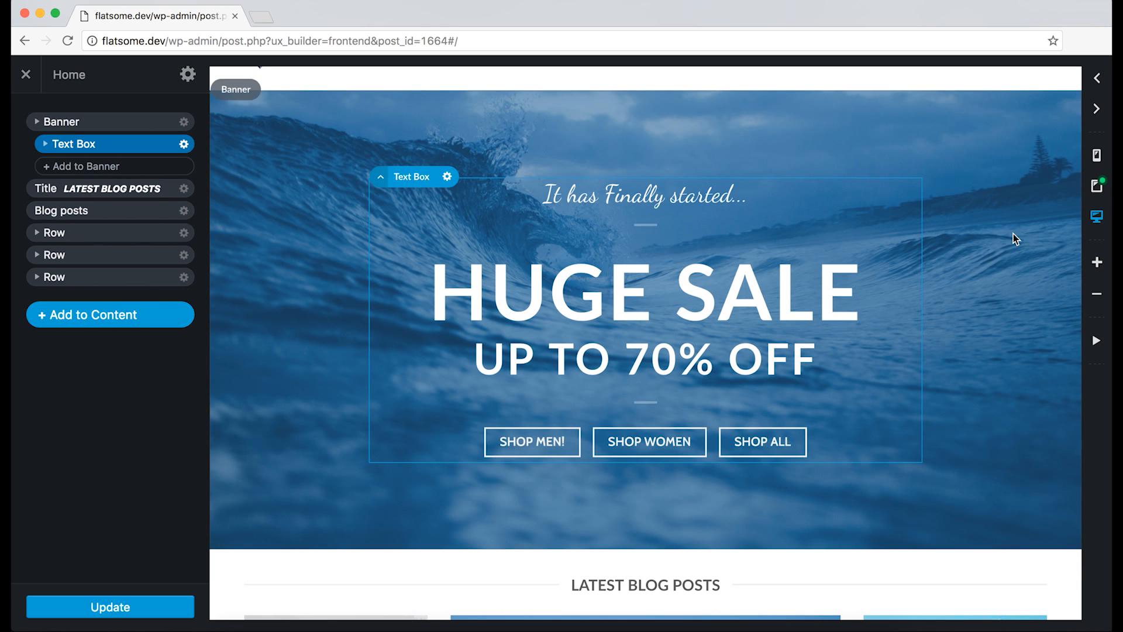
pyautogui.click(236, 89)
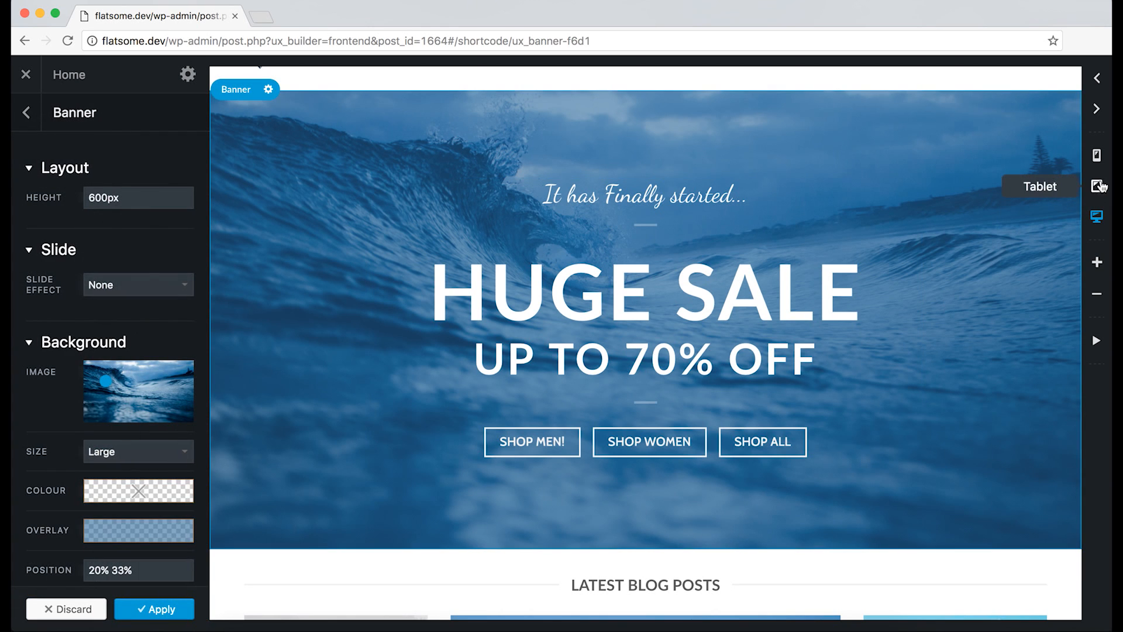
# Select the script heading, move up to its Text Box, and preview mobile then desktop.
pyautogui.click(642, 195)
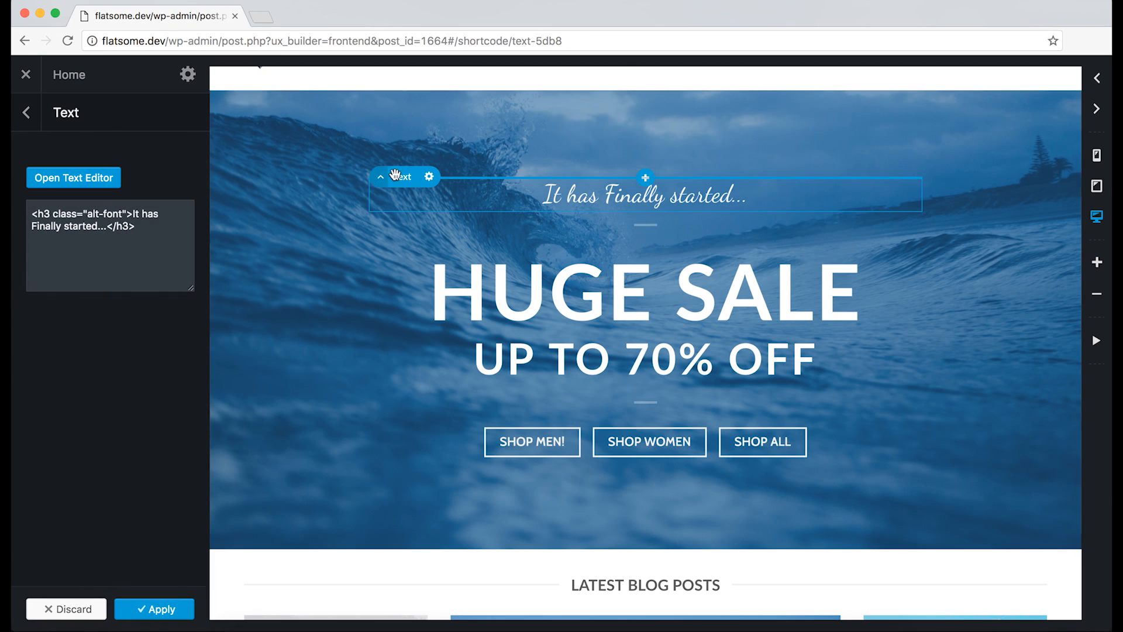
pyautogui.click(380, 176)
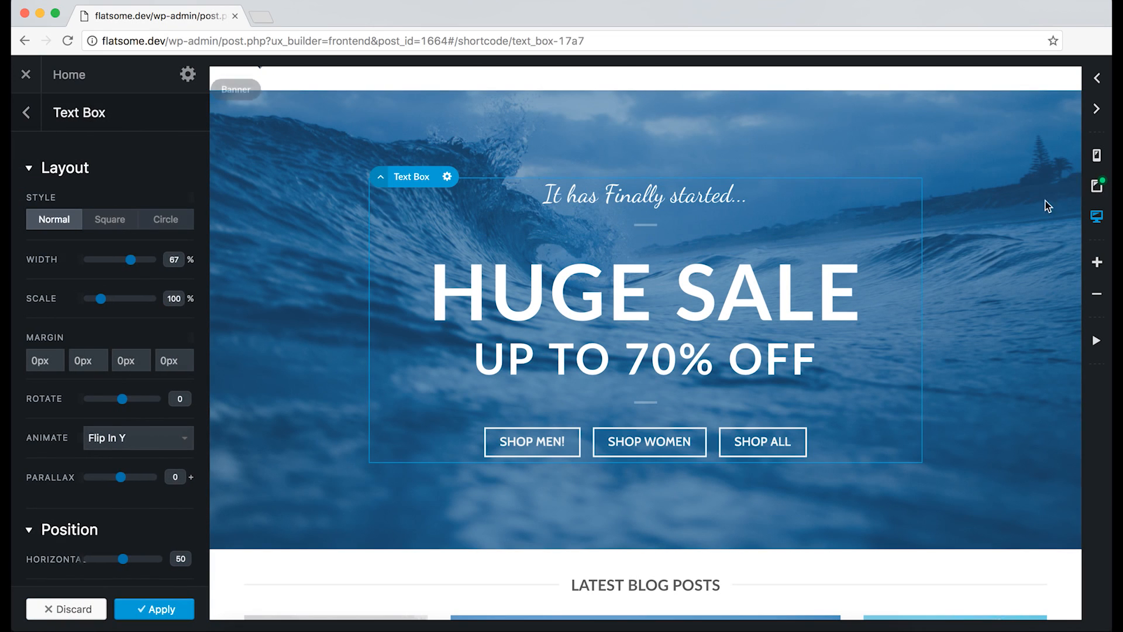
pyautogui.moveTo(1096, 186)
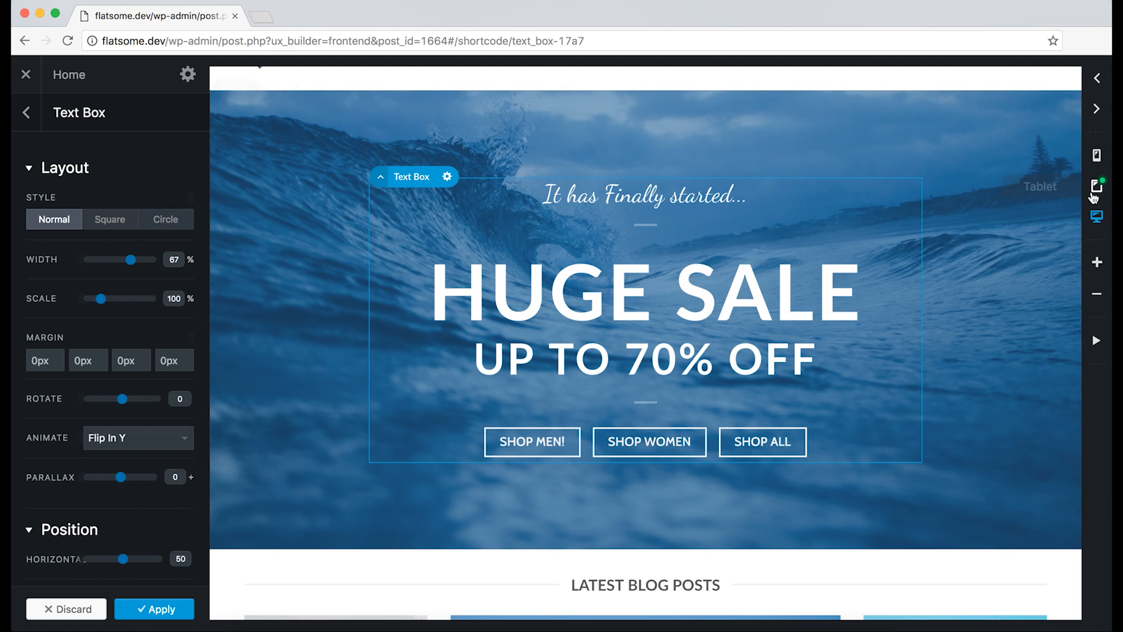
pyautogui.click(1096, 152)
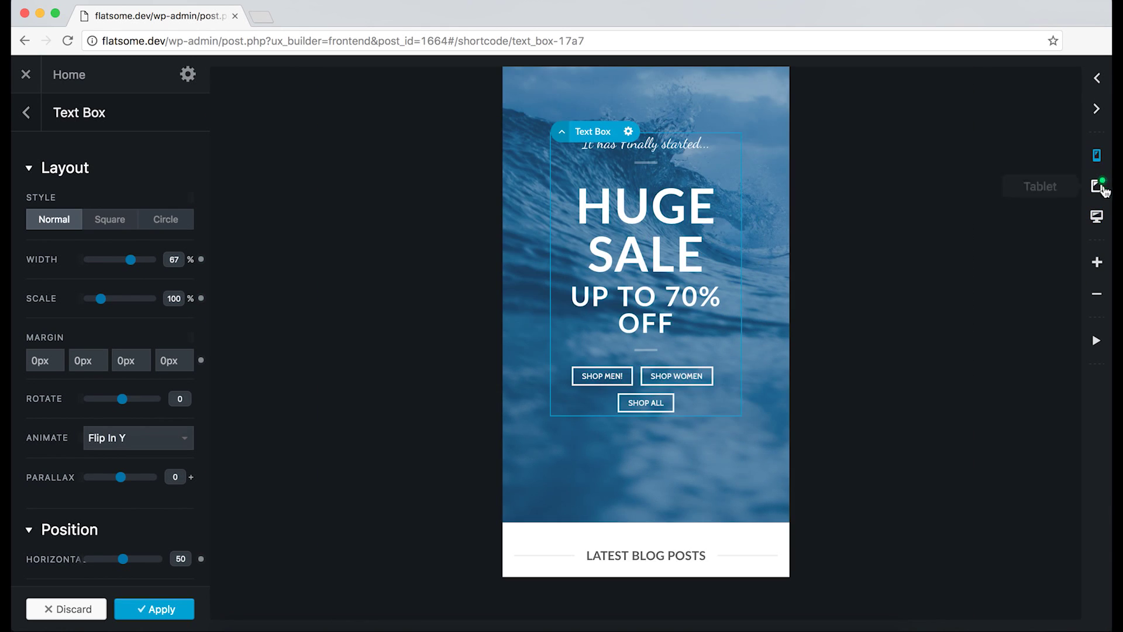
pyautogui.click(1095, 155)
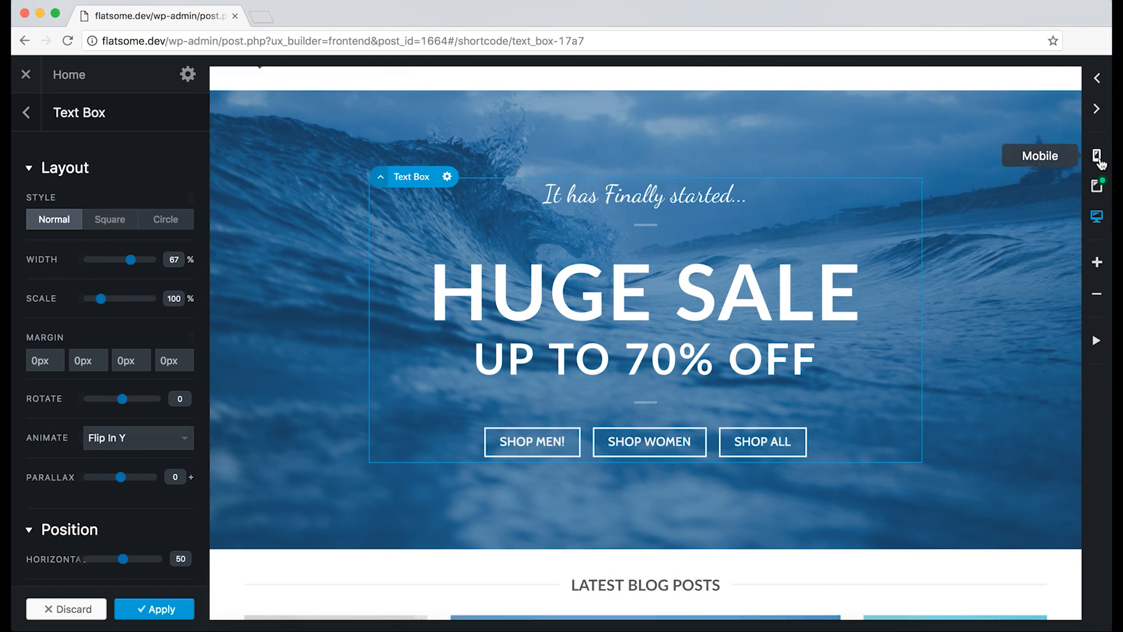
# In mobile view, set the Huge Sale text box Width and Scale sliders to 89%.
pyautogui.click(1095, 154)
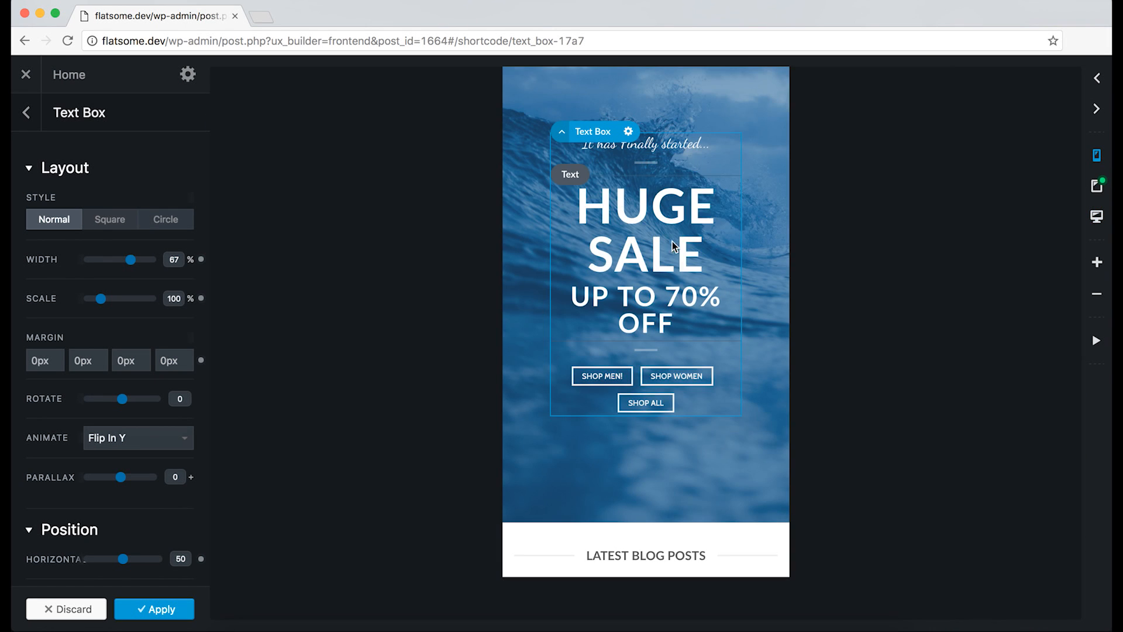
pyautogui.moveTo(172, 293)
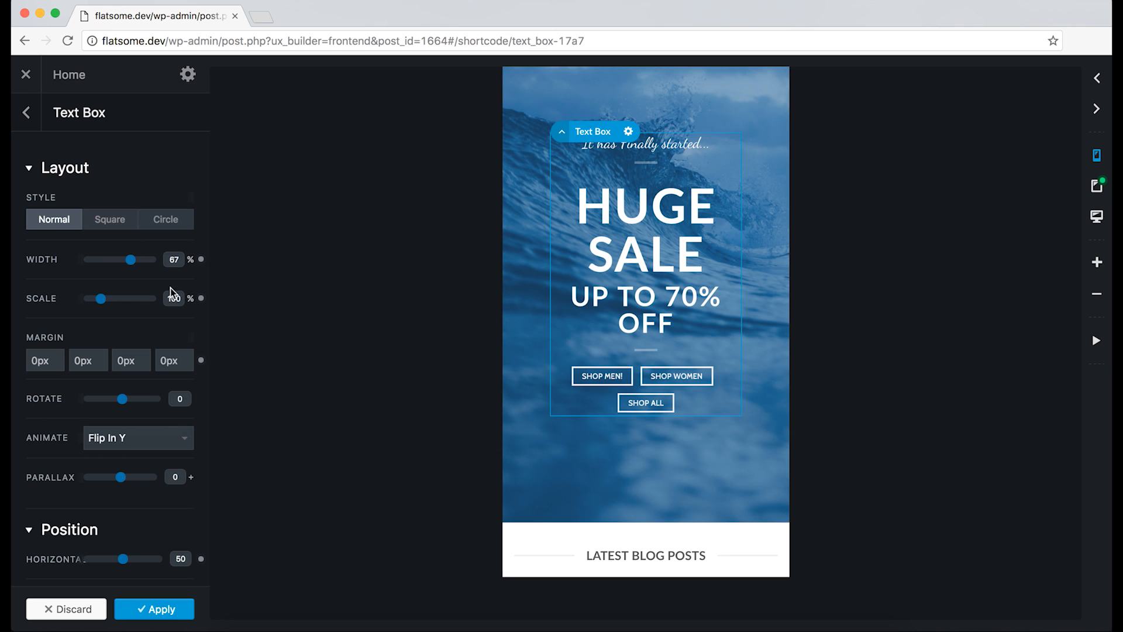
pyautogui.moveTo(133, 259); pyautogui.dragTo(122, 259)
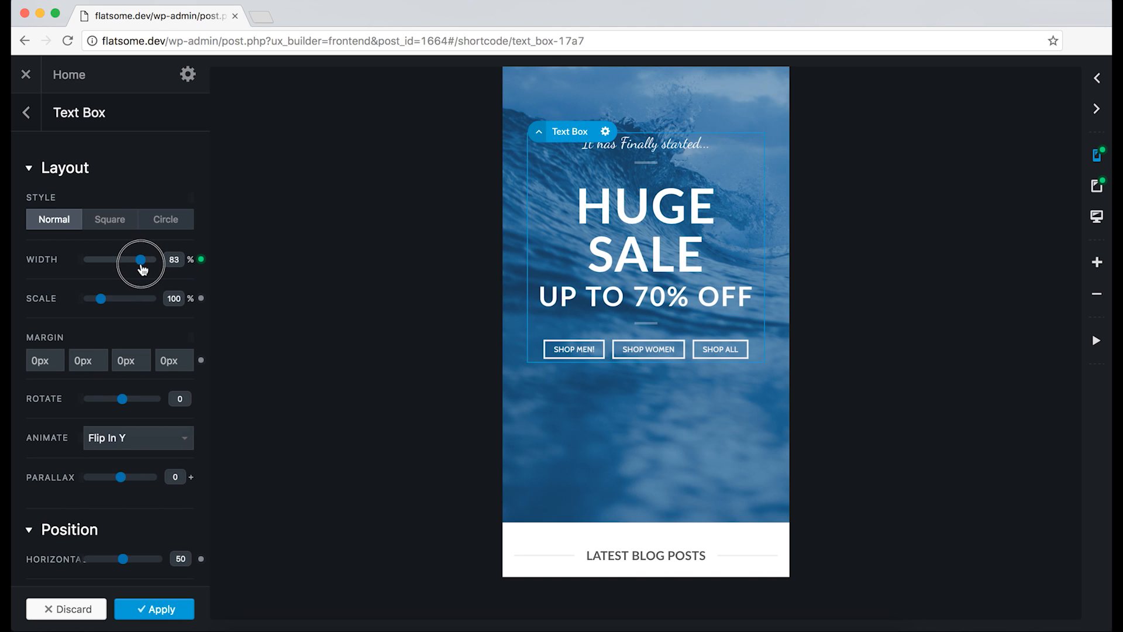
pyautogui.moveTo(140, 259); pyautogui.dragTo(145, 258)
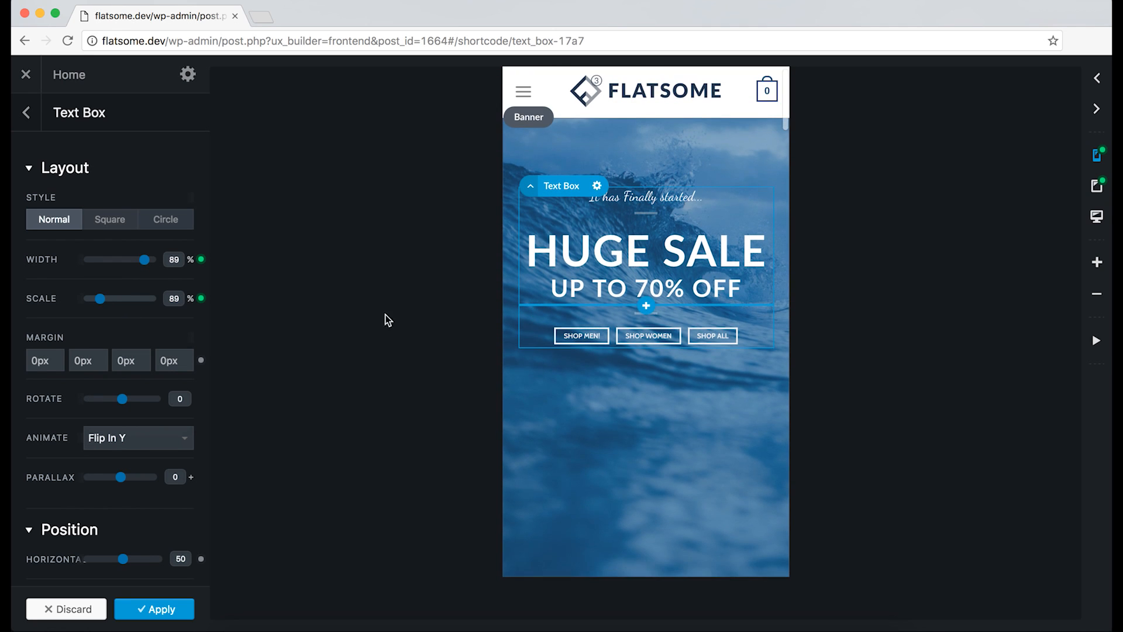
pyautogui.moveTo(1107, 136)
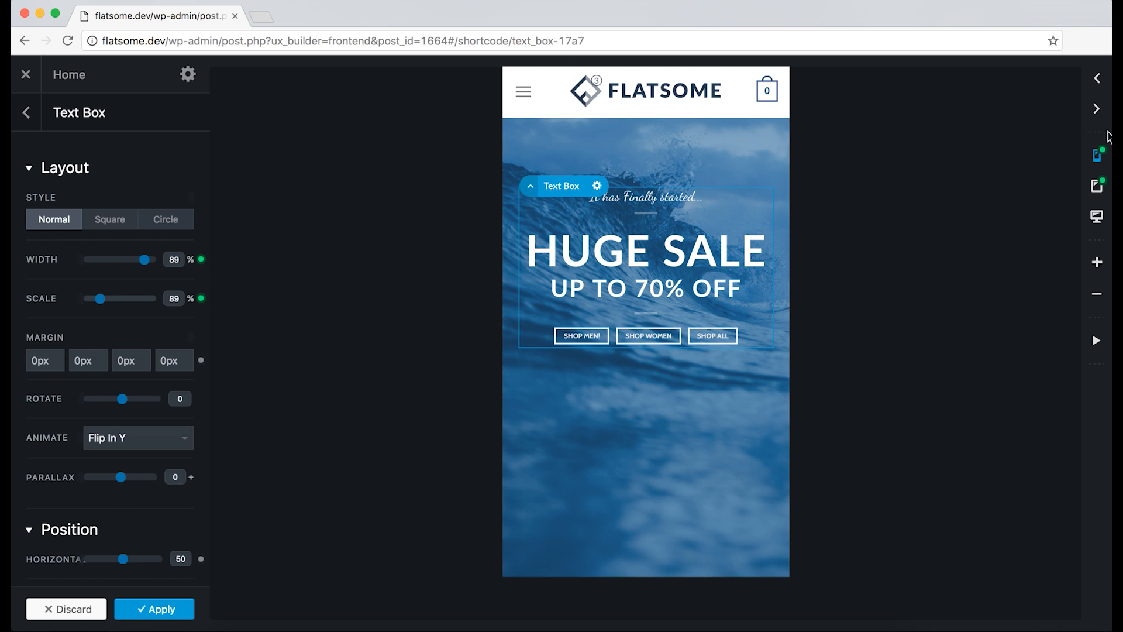
pyautogui.moveTo(560, 147)
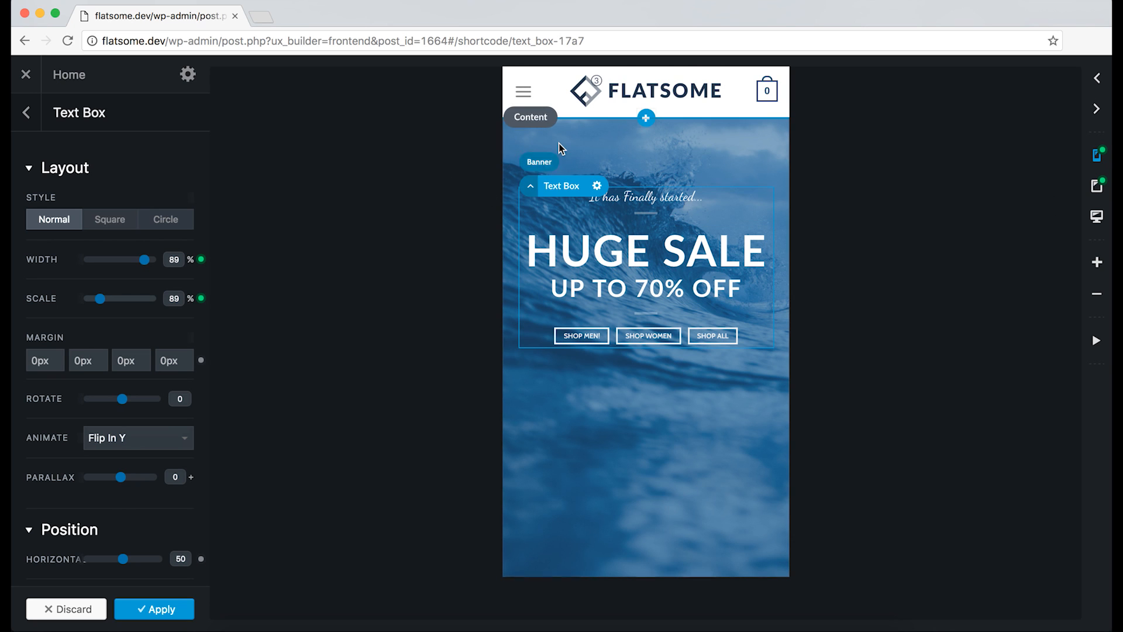
# Select the Banner and drag its mobile Height down to 355px.
pyautogui.click(539, 161)
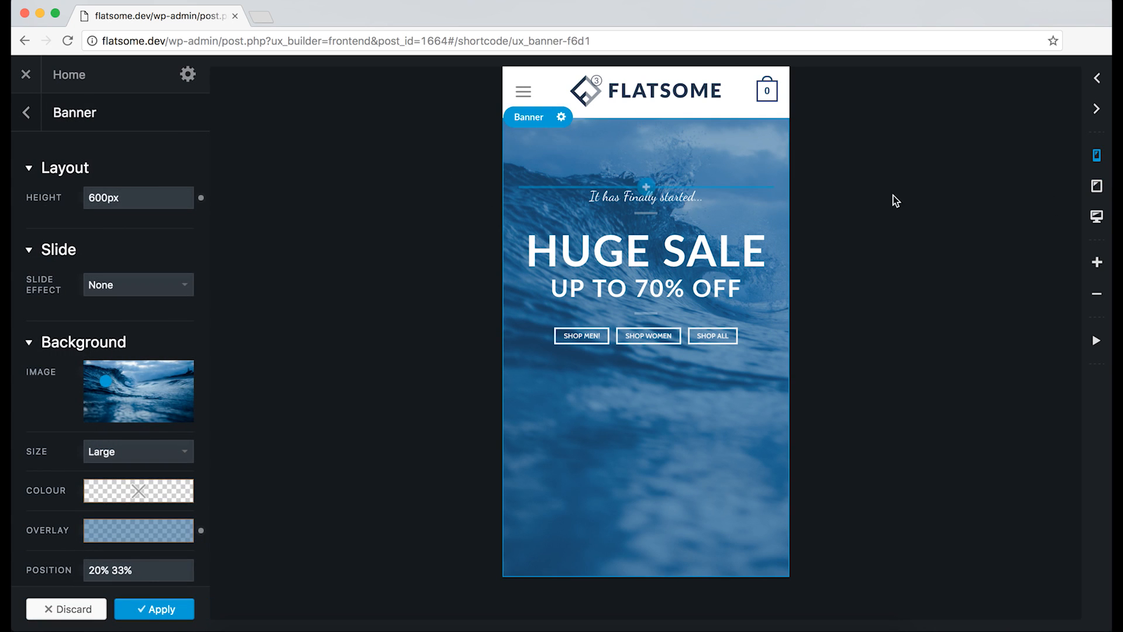
pyautogui.moveTo(737, 169)
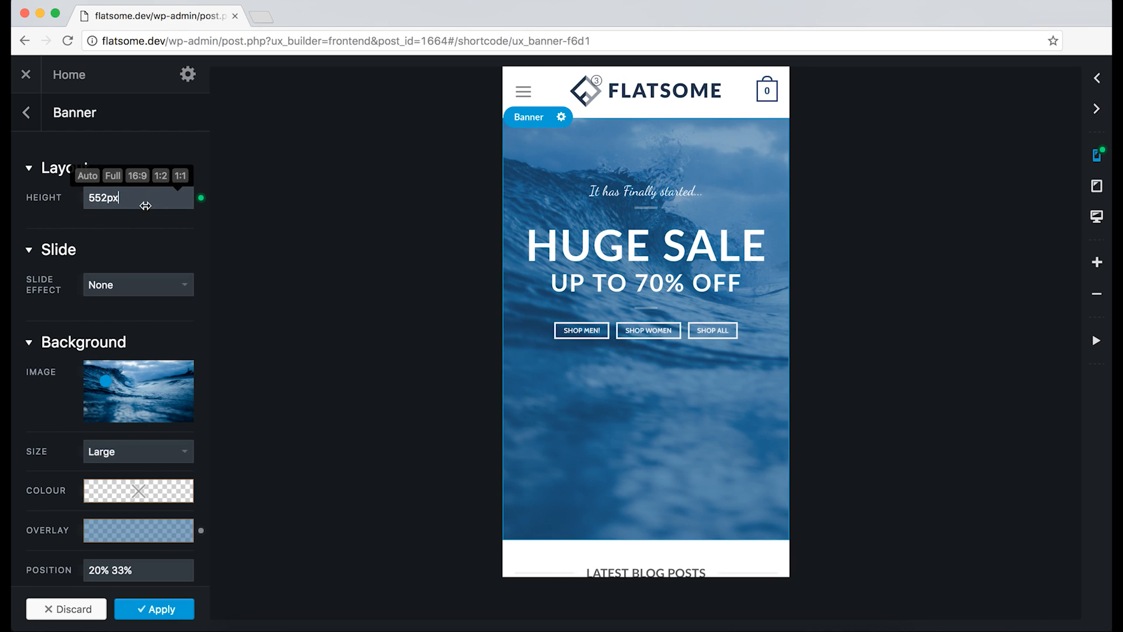
pyautogui.moveTo(144, 197); pyautogui.dragTo(122, 197)
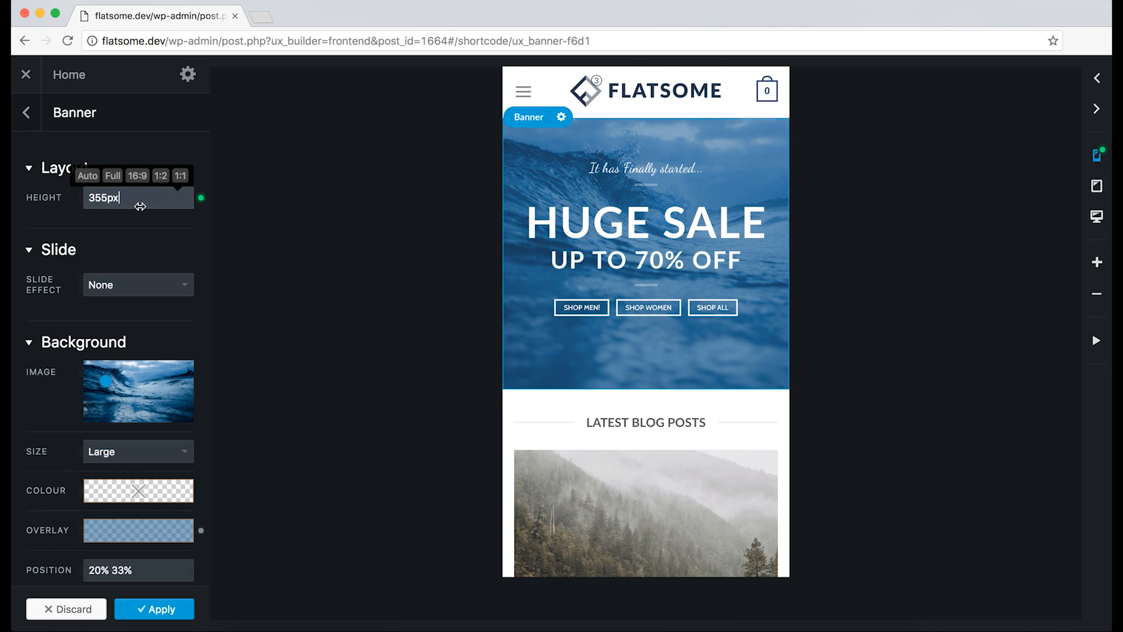
pyautogui.moveTo(1062, 244)
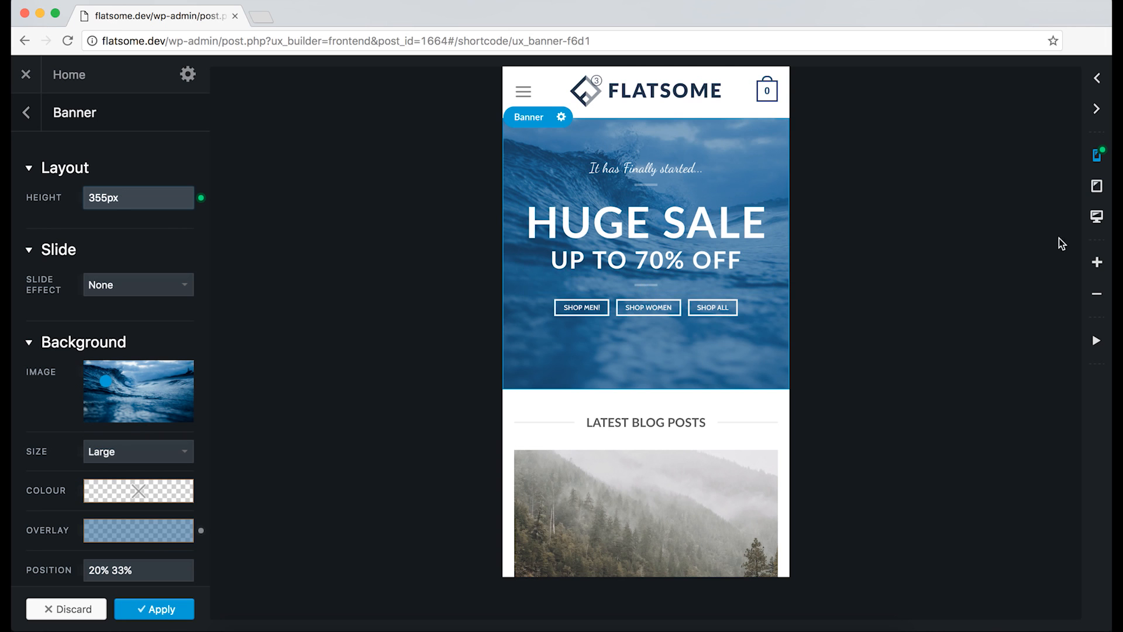
# Compare banner heights in desktop, tablet and mobile previews, then apply the banner changes.
pyautogui.click(1096, 217)
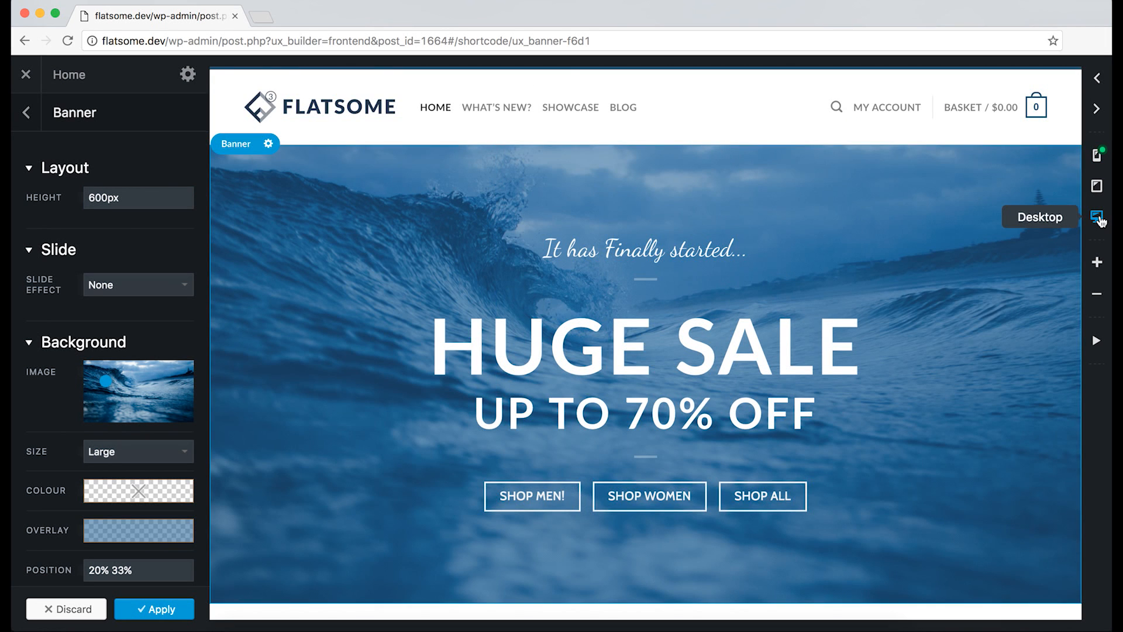
pyautogui.click(1096, 185)
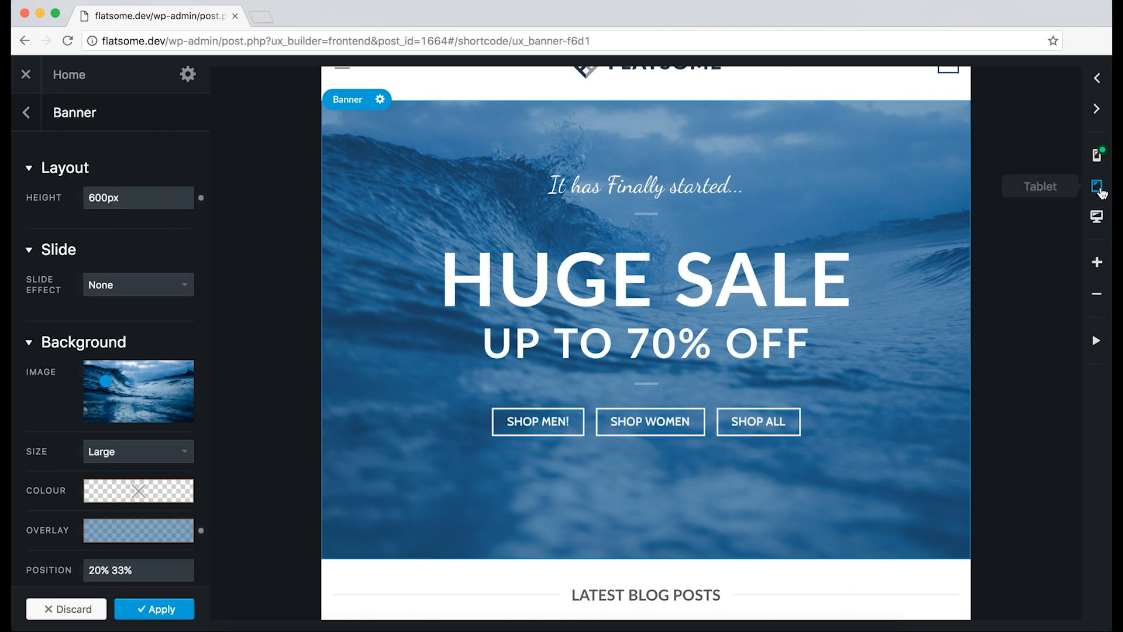
pyautogui.click(1096, 185)
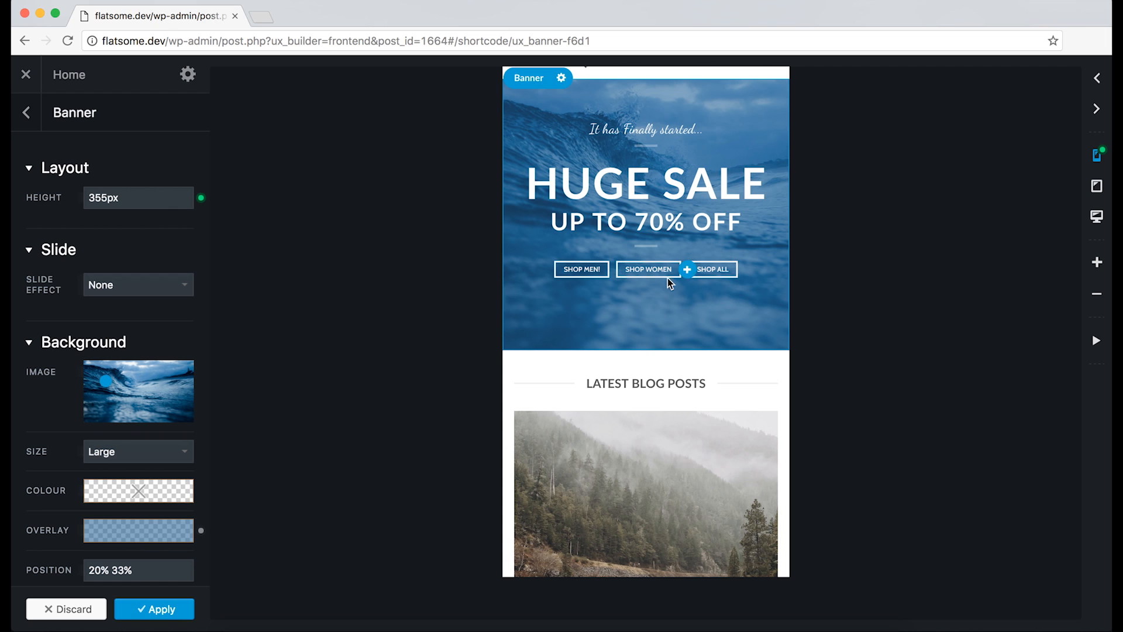
pyautogui.click(643, 130)
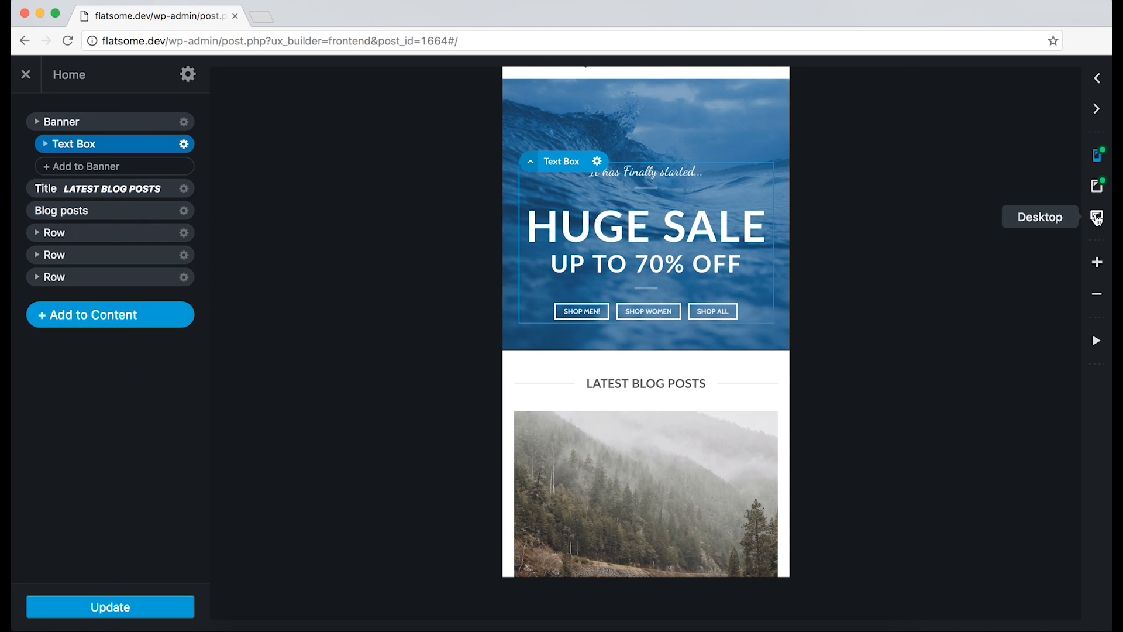
# At tablet width, select the Banner and open the HUGE SALE Text element's settings.
pyautogui.click(1095, 154)
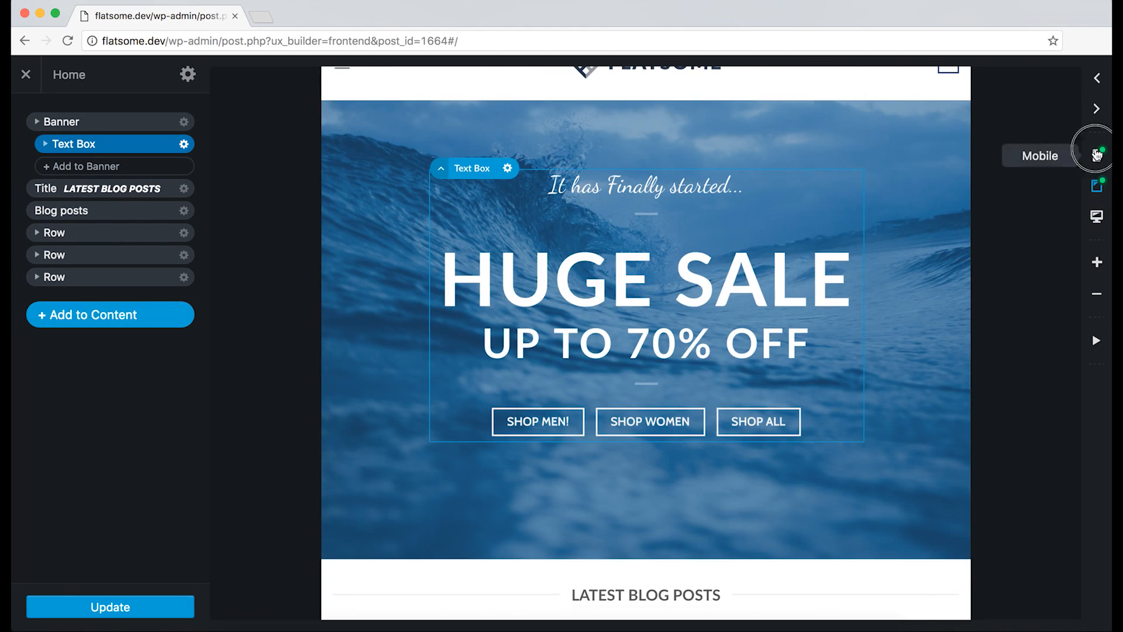
pyautogui.click(1096, 186)
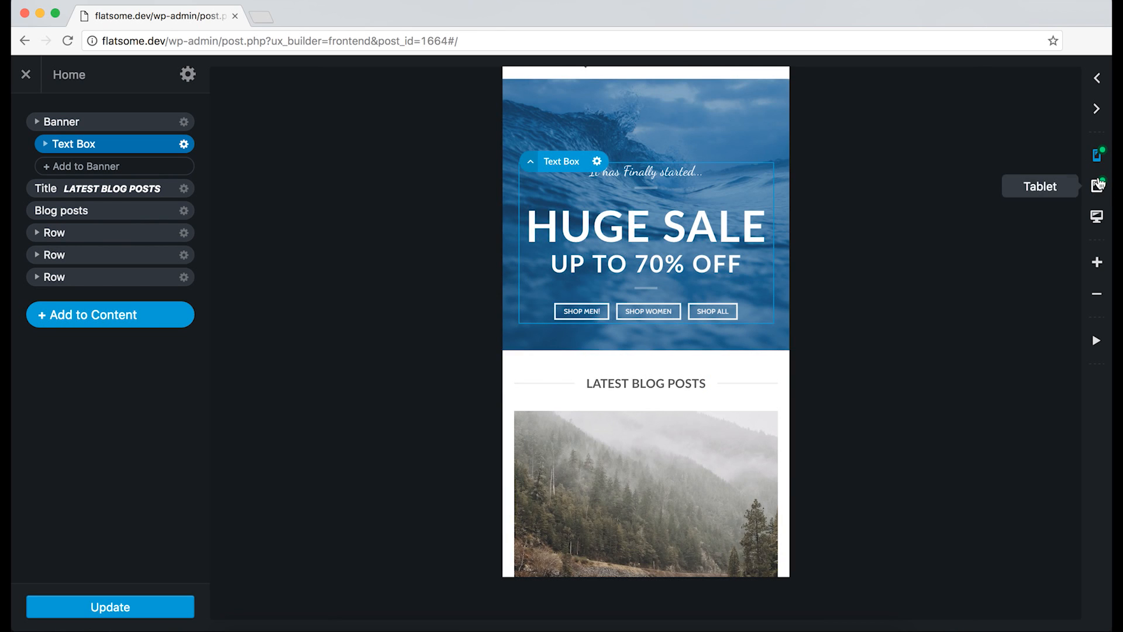
pyautogui.click(1097, 184)
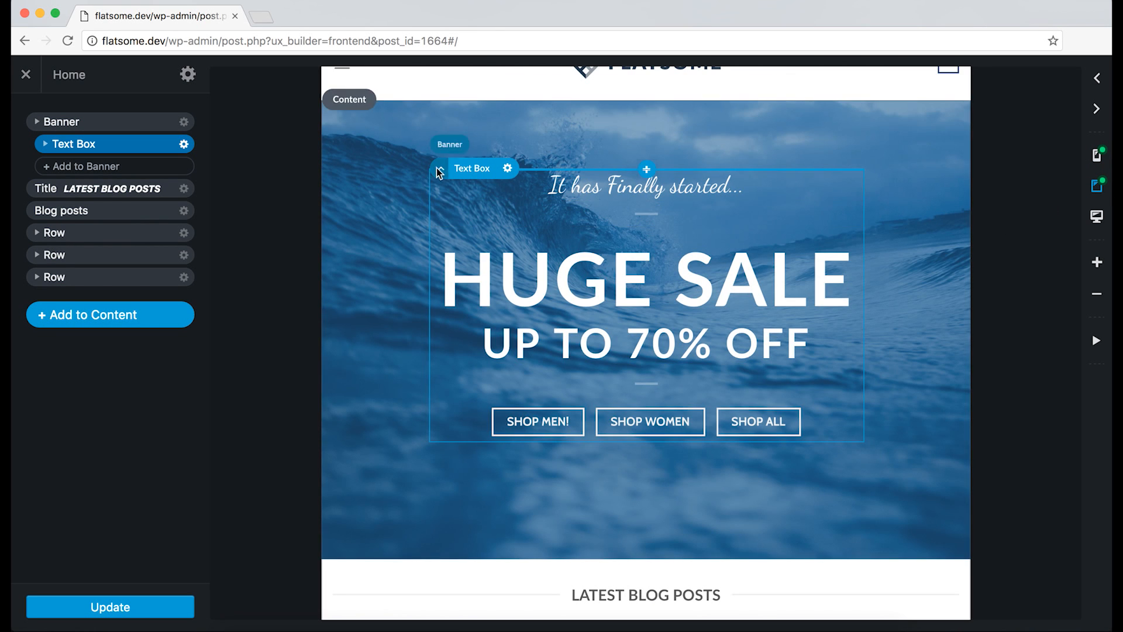
pyautogui.click(449, 144)
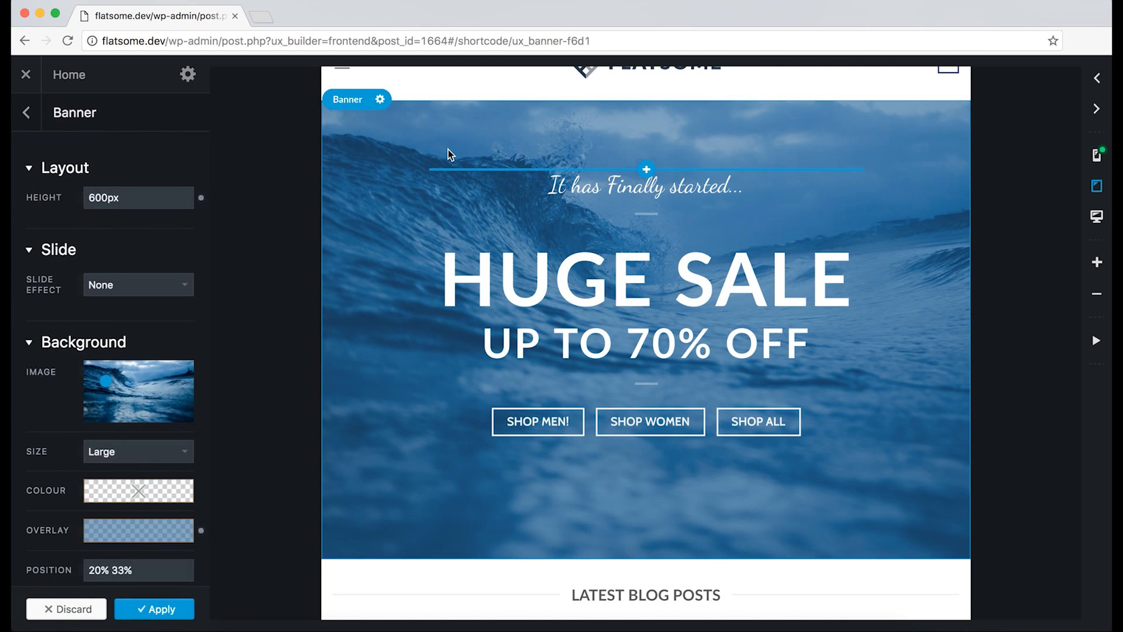
pyautogui.moveTo(491, 243)
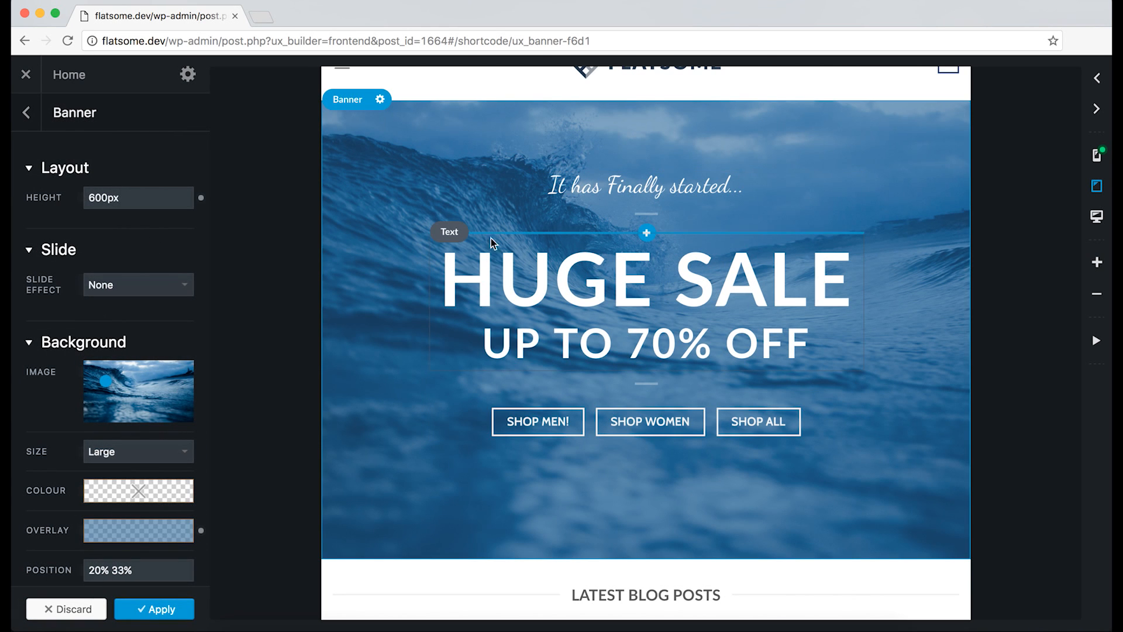
pyautogui.click(449, 232)
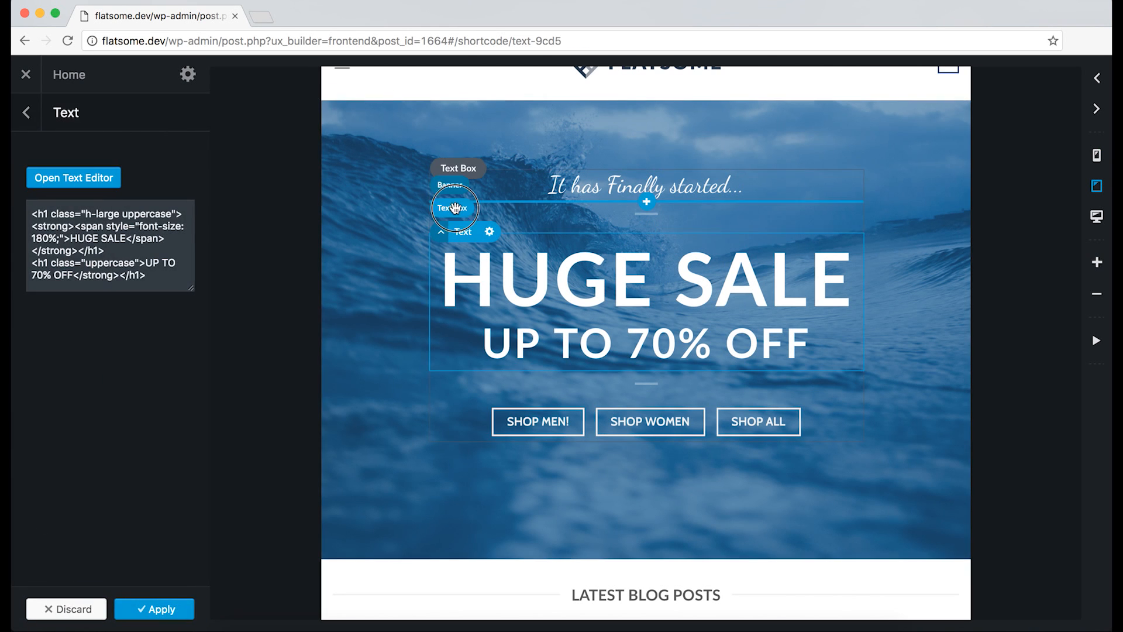
# At tablet width, select the Text Box and lower its Vertical position to 5.
pyautogui.click(457, 168)
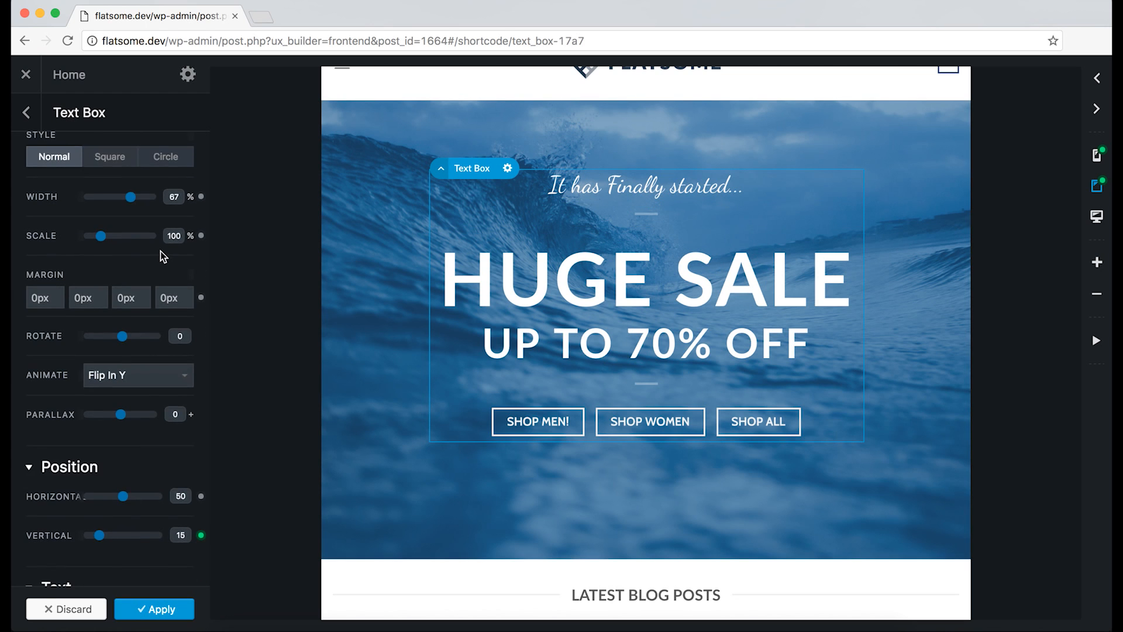
pyautogui.scroll(-3)
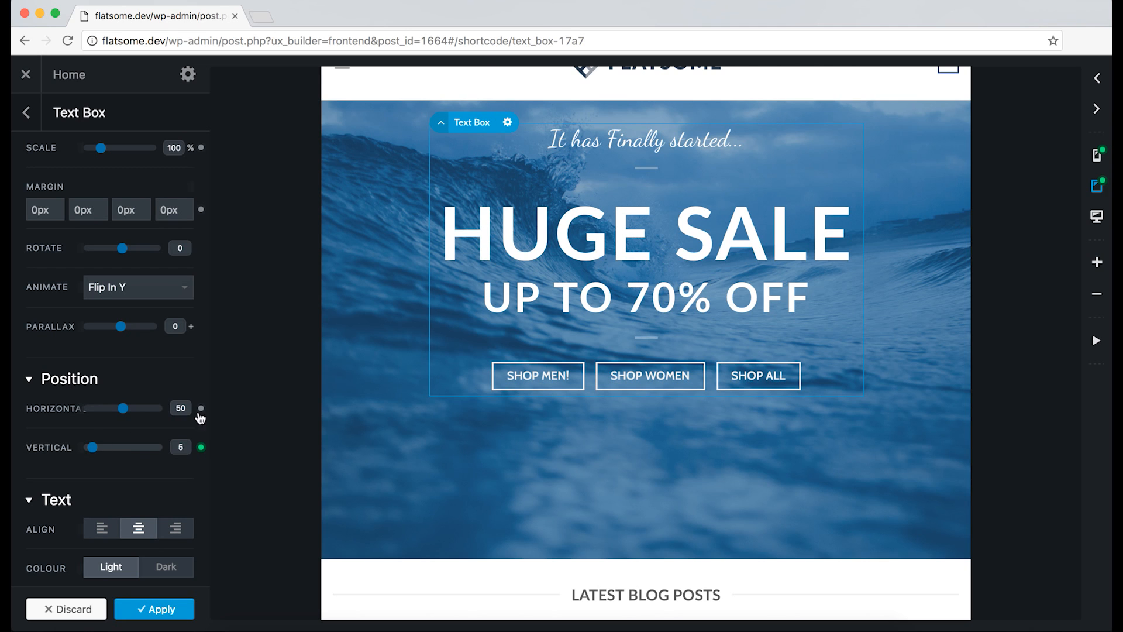
pyautogui.moveTo(201, 408)
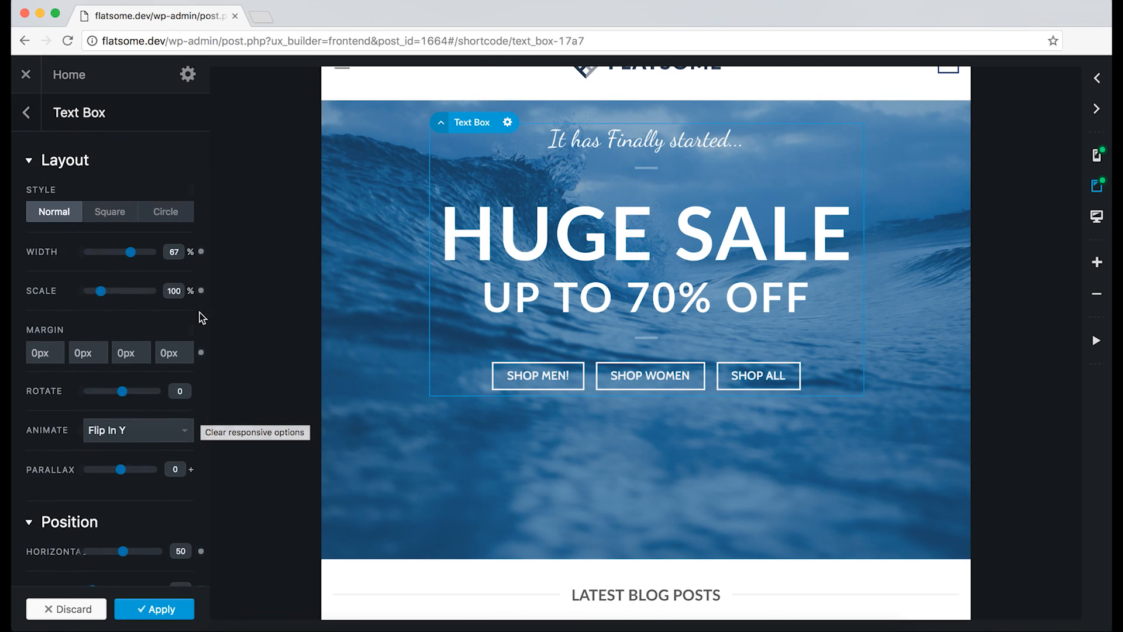
pyautogui.scroll(-3)
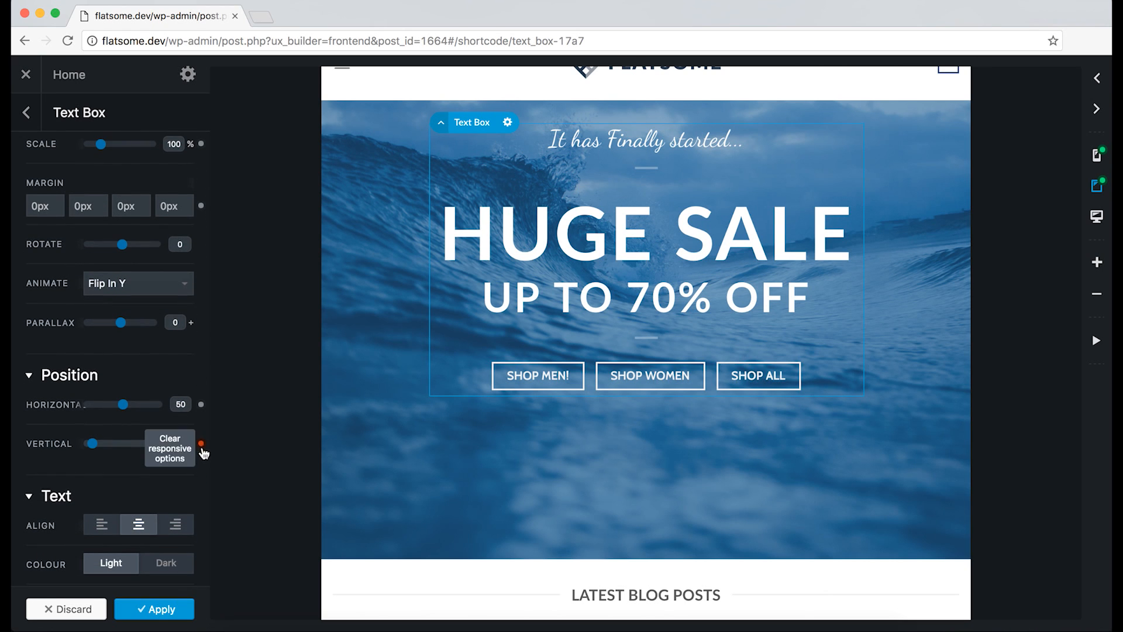
pyautogui.moveTo(203, 450)
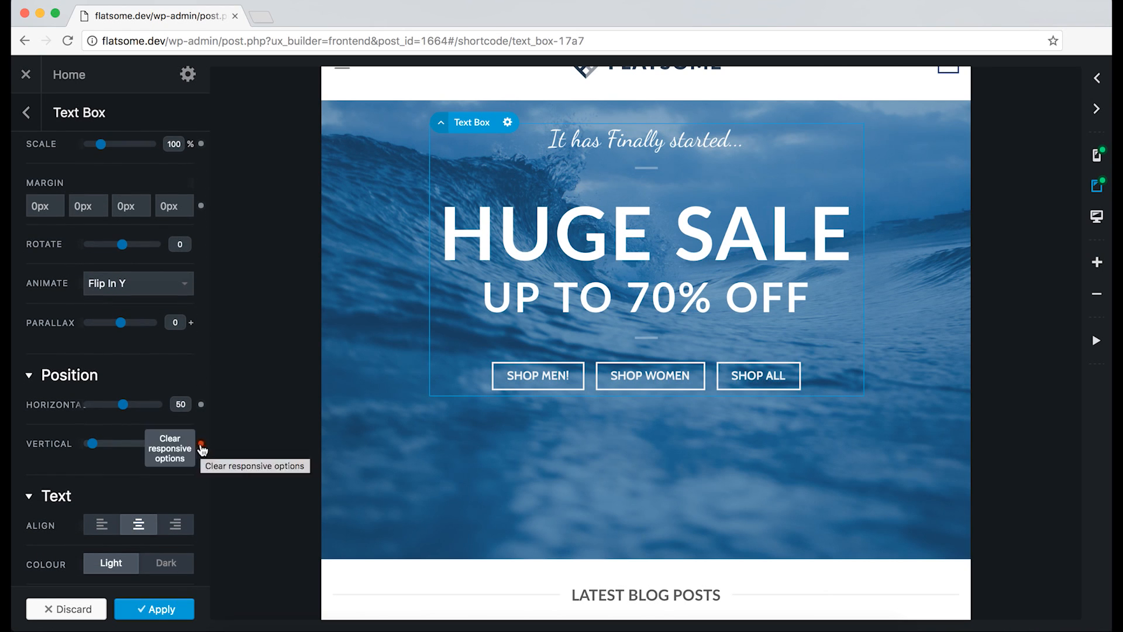
# Clear the tablet and mobile Vertical position overrides so the text box sits at 50.
pyautogui.click(201, 442)
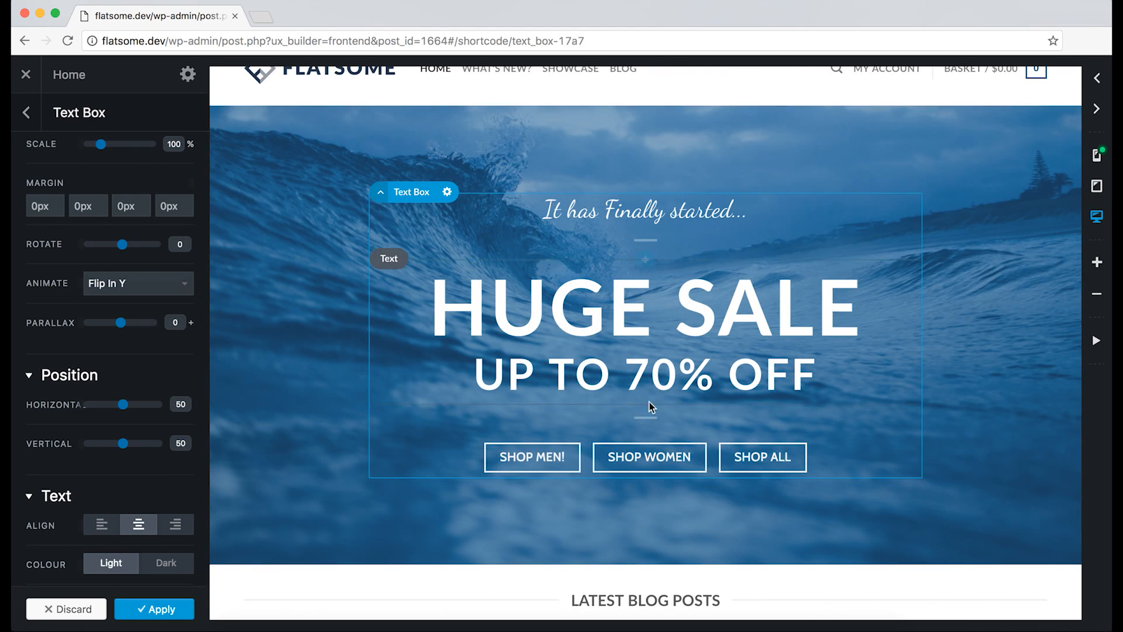
pyautogui.click(1095, 217)
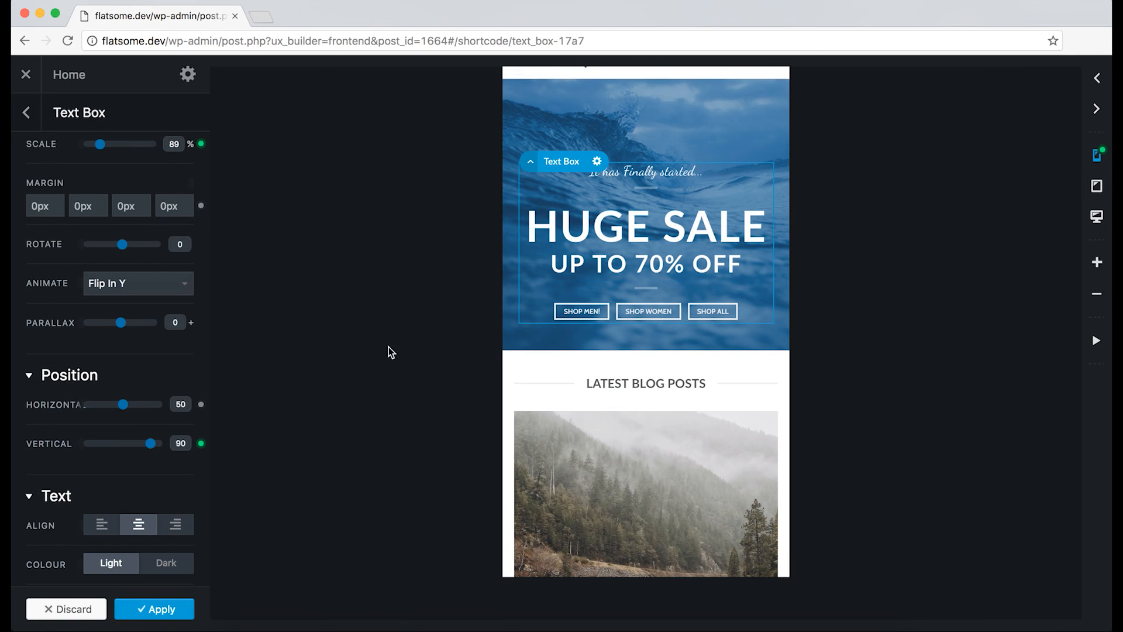
pyautogui.click(201, 443)
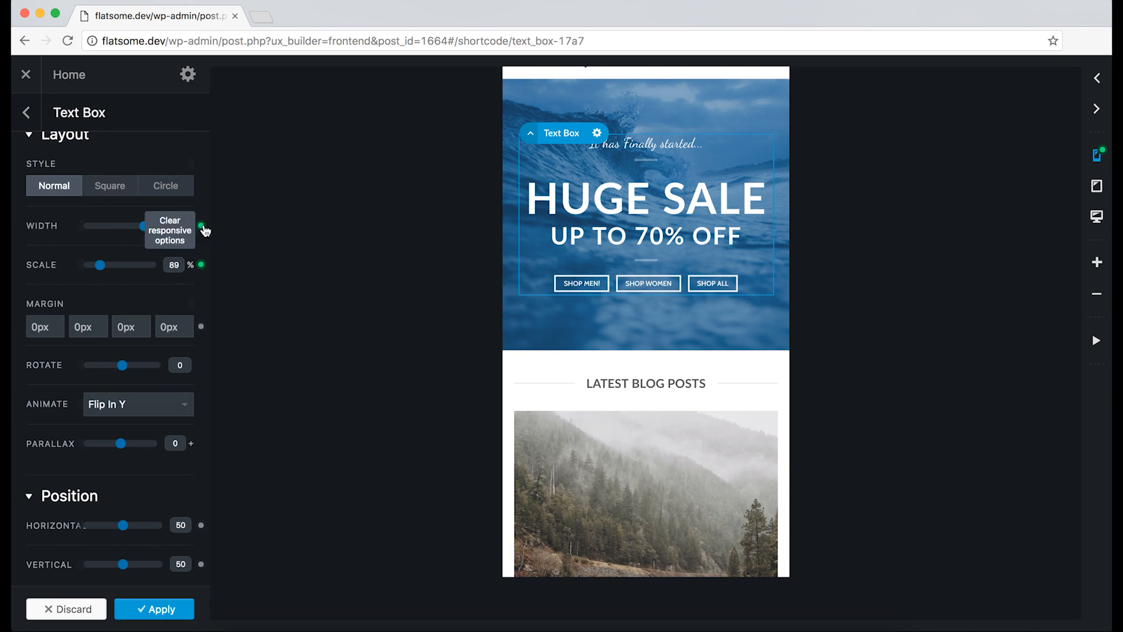
pyautogui.click(1096, 186)
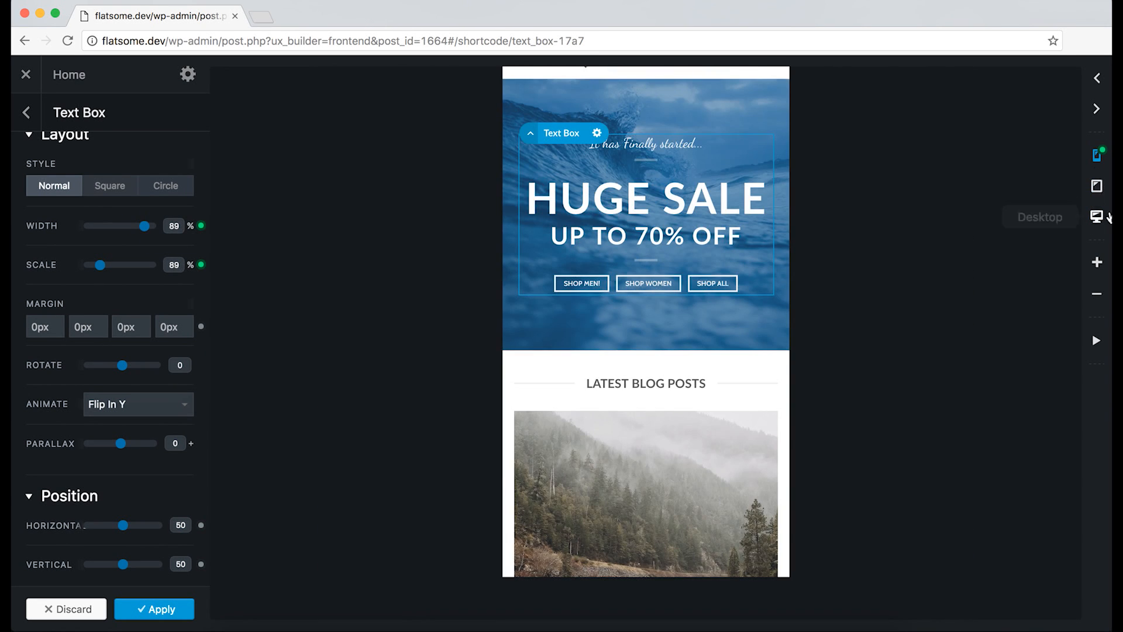
# Return to desktop preview and open the Huge Sale banner's settings, showing 600px height.
pyautogui.click(1097, 216)
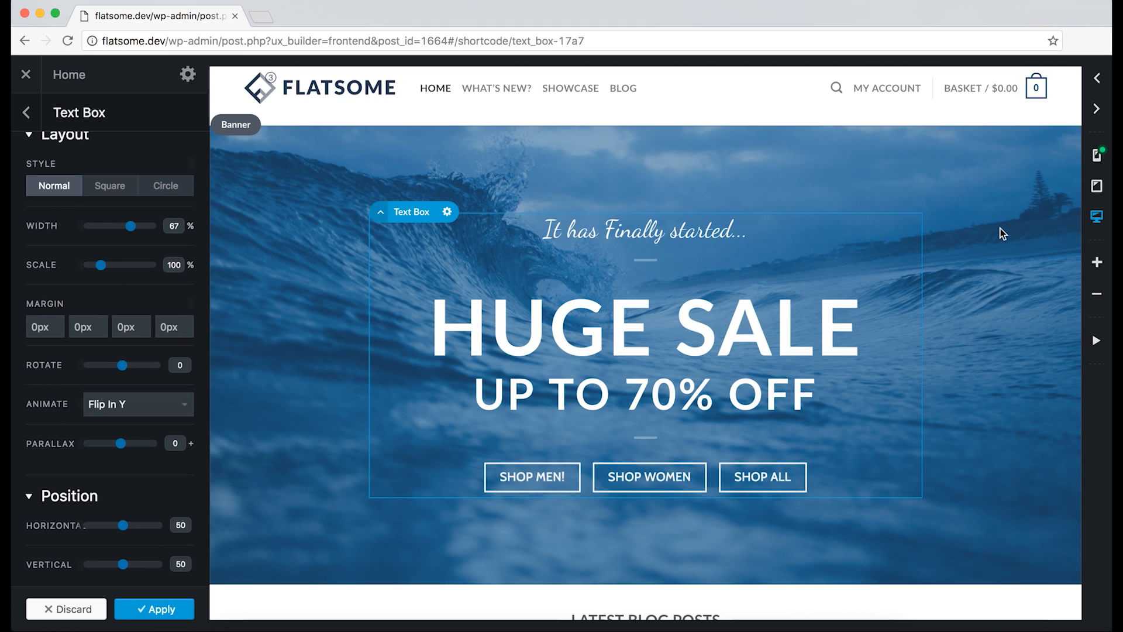
pyautogui.moveTo(971, 230)
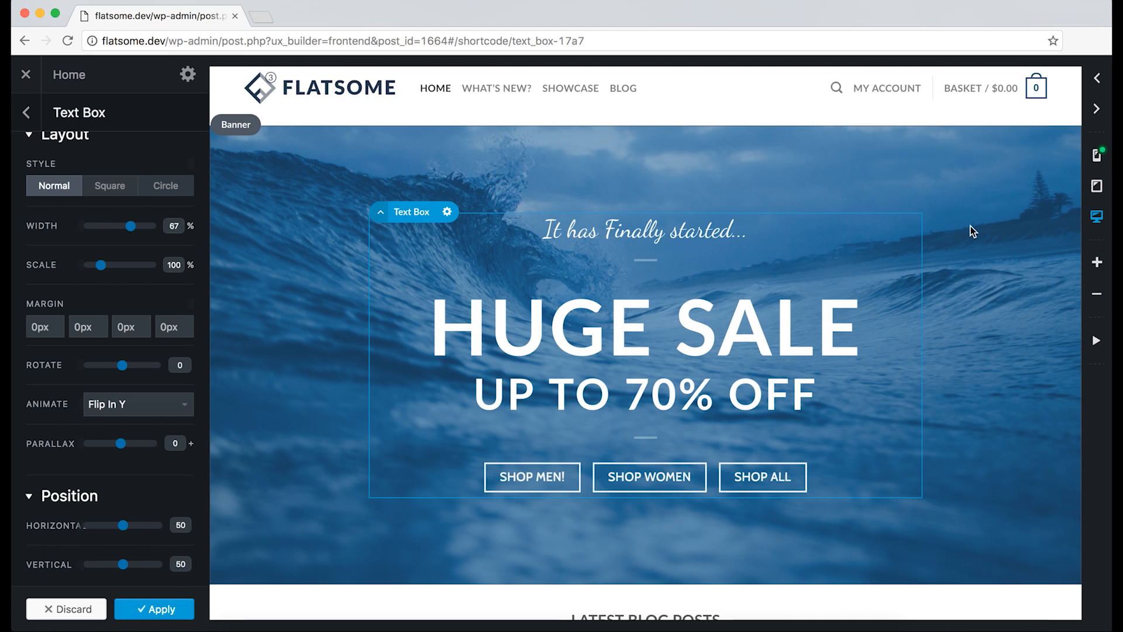
pyautogui.click(236, 124)
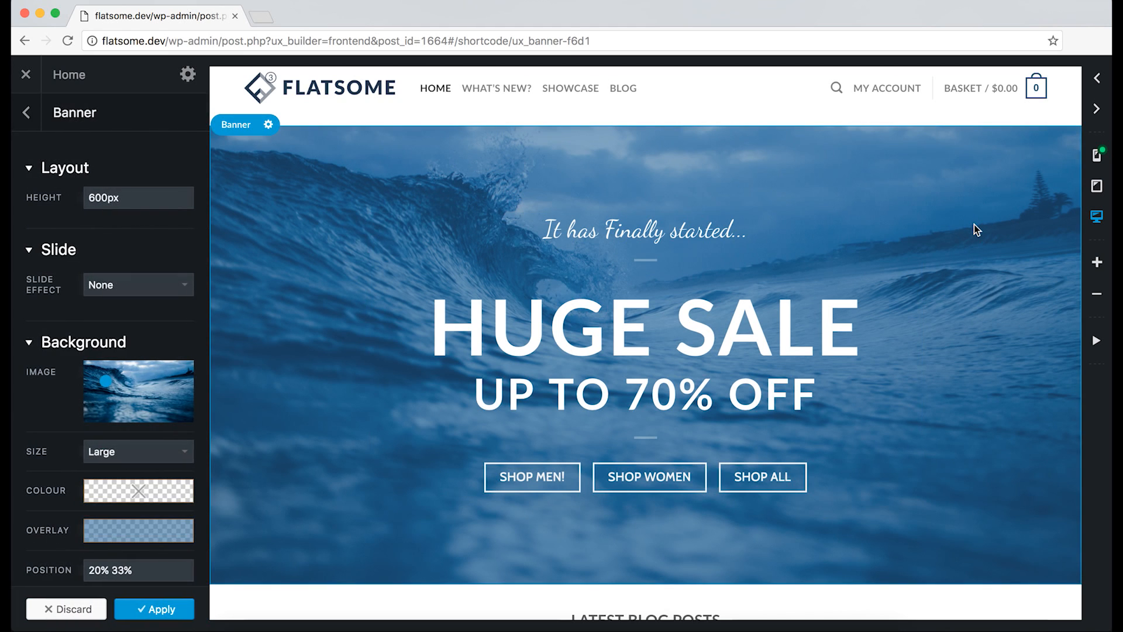